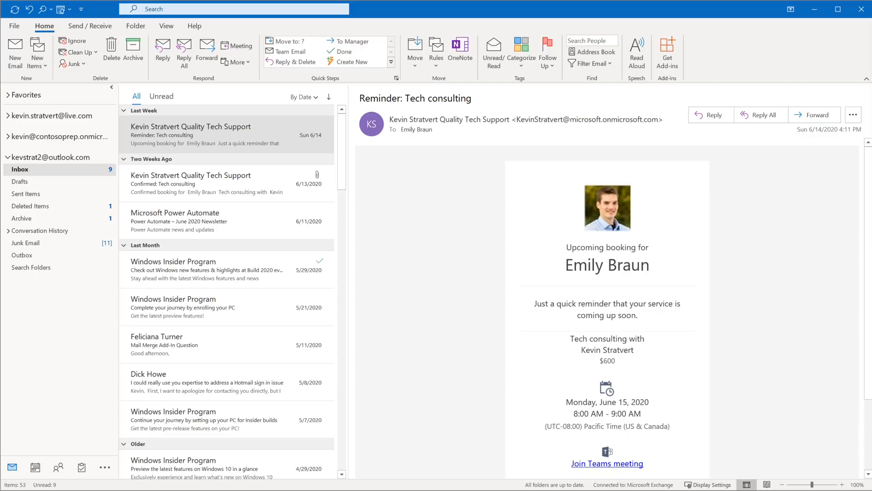
mouse_move(570, 227)
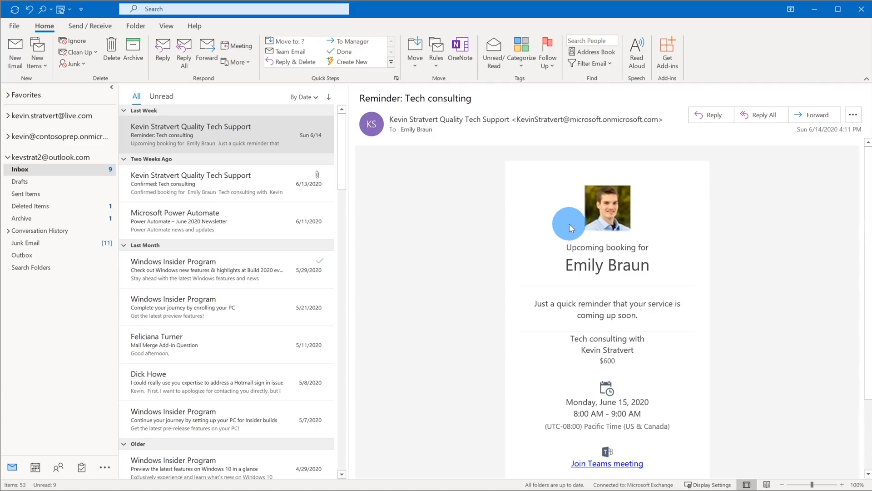
mouse_move(354, 192)
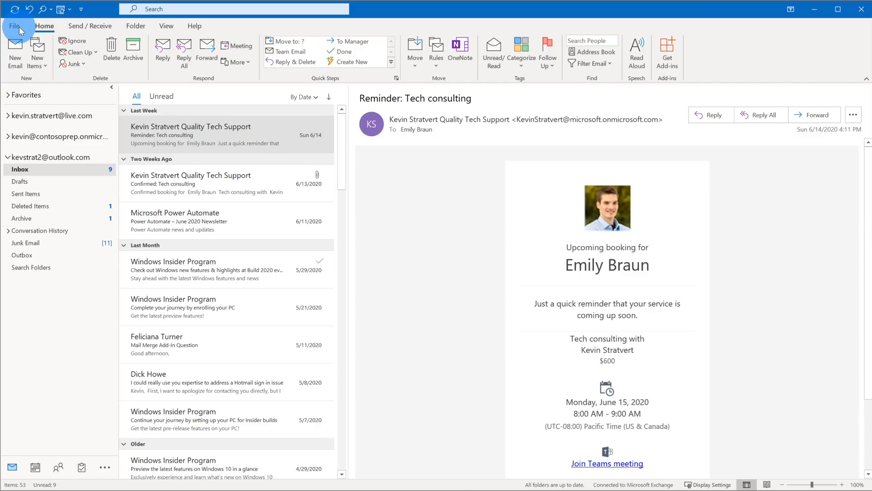
Leave the inbox for the backstage Account Information page
left_click(14, 25)
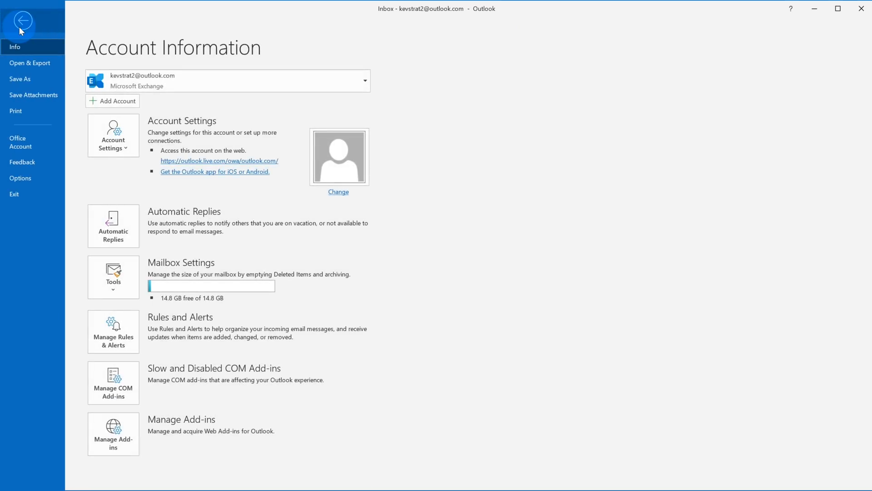
mouse_move(54, 182)
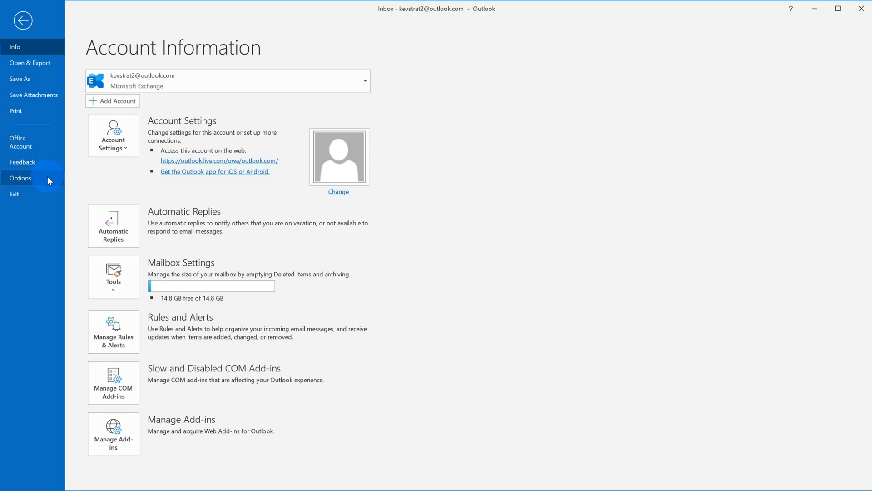
Bring up Outlook Options on its General page
left_click(20, 178)
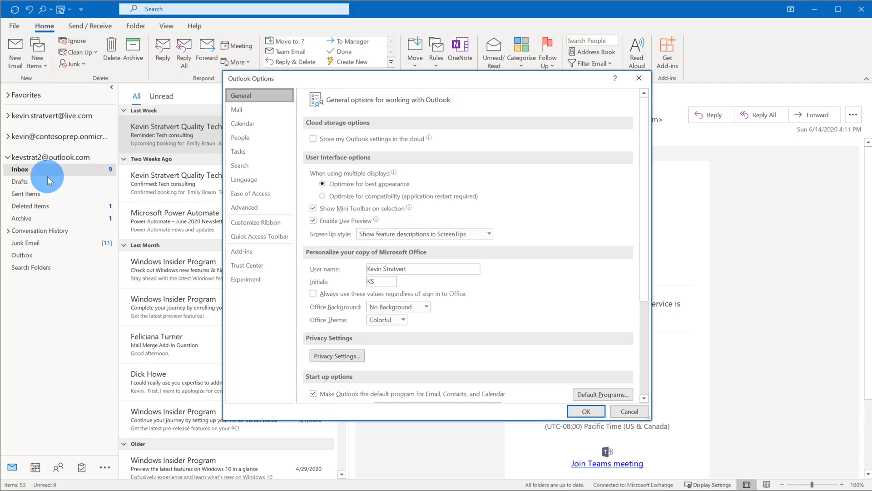
mouse_move(240, 138)
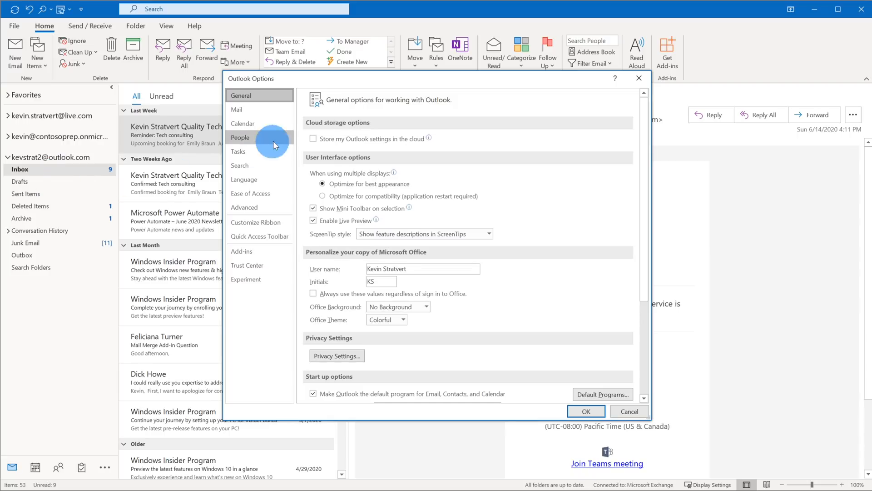
mouse_move(286, 165)
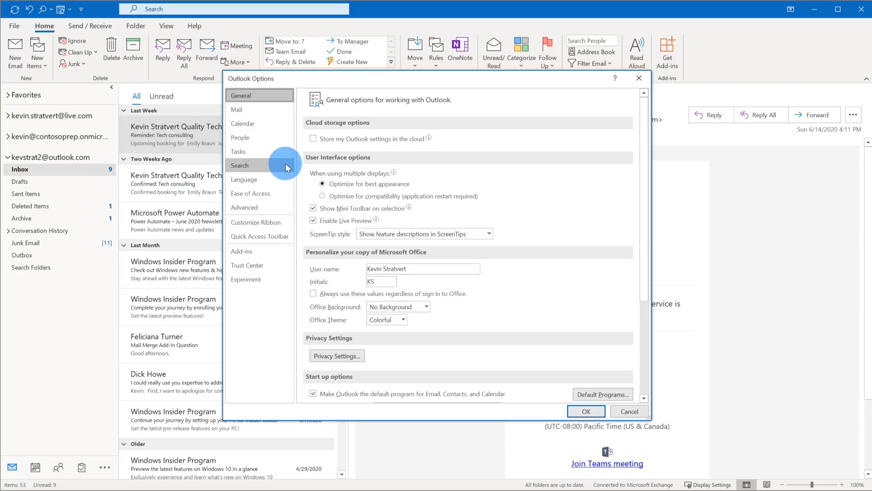
mouse_move(269, 110)
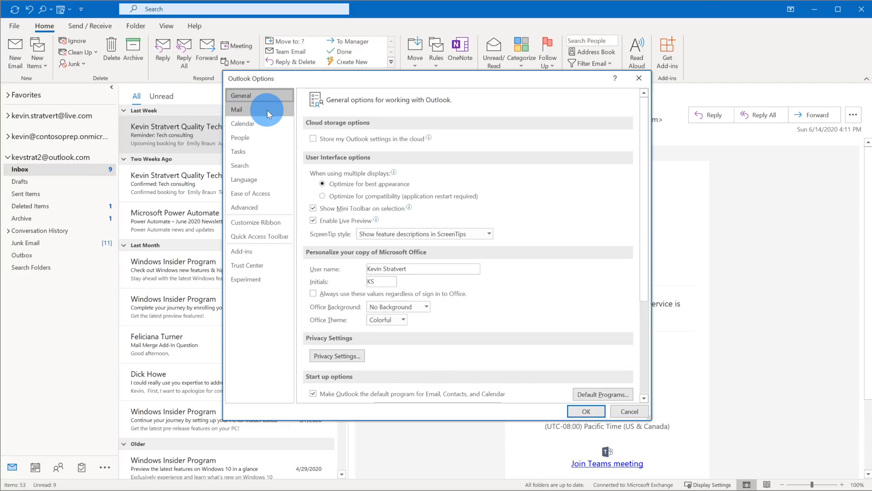
In Mail settings, turn off the sound, pointer change, taskbar envelope and desktop alert for new mail
left_click(236, 109)
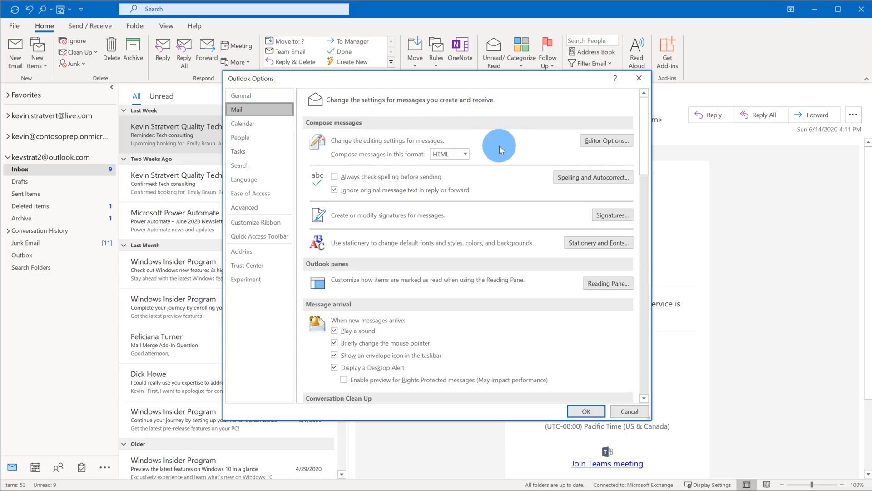
mouse_move(490, 334)
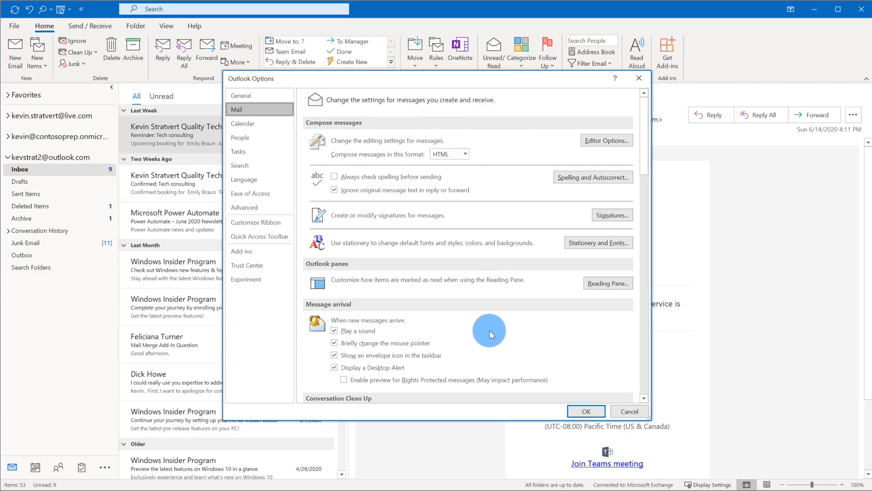
mouse_move(464, 316)
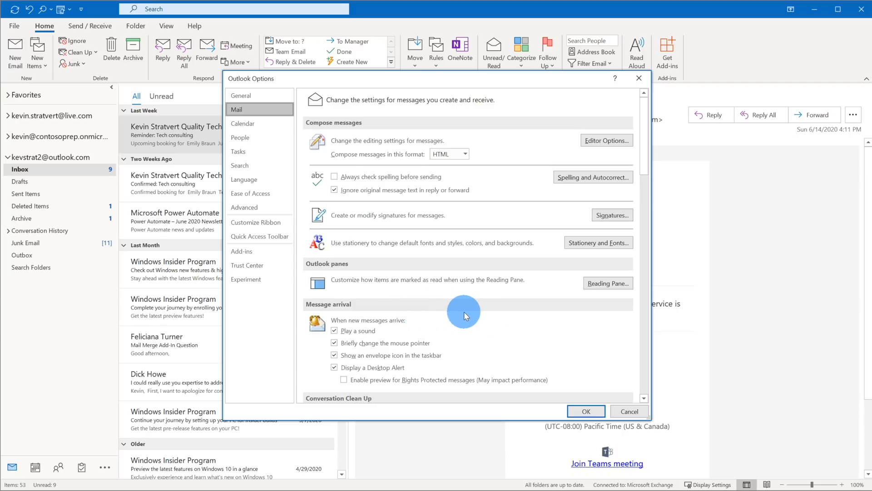
mouse_move(428, 323)
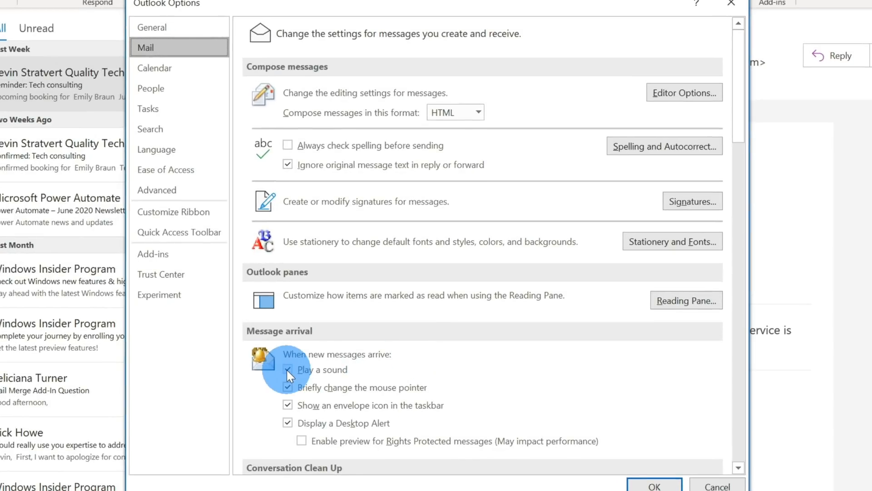
left_click(288, 370)
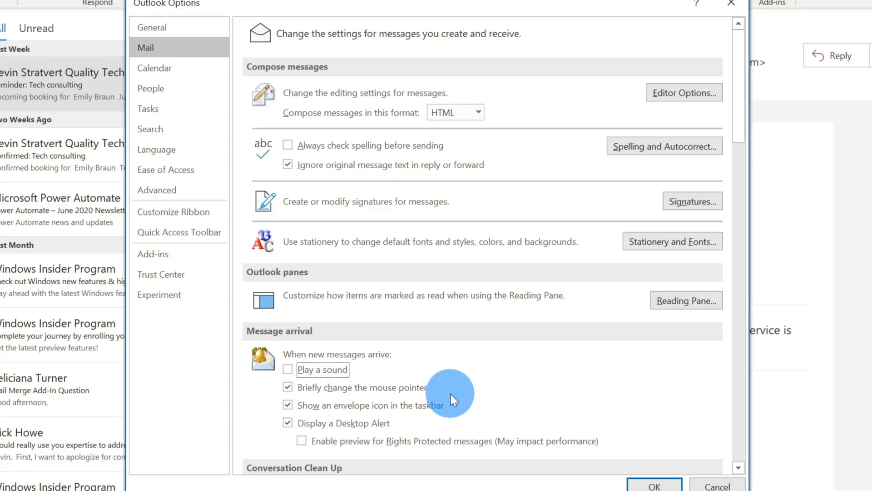
mouse_move(455, 396)
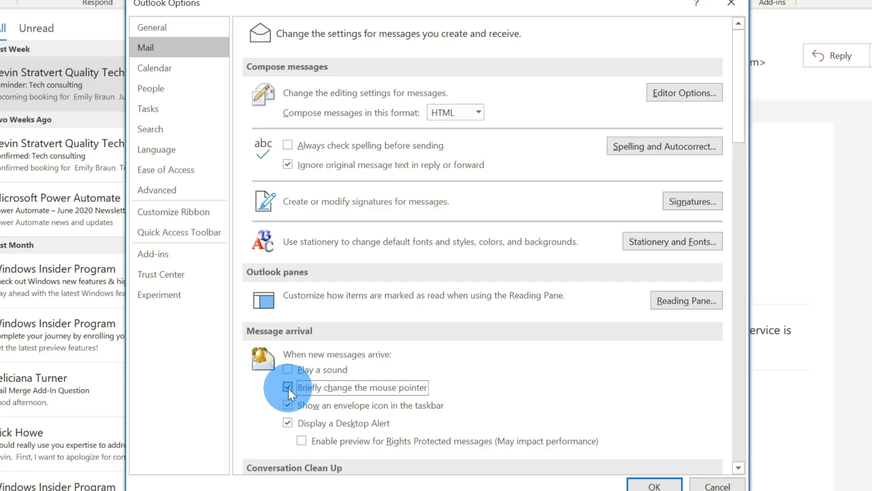
left_click(288, 387)
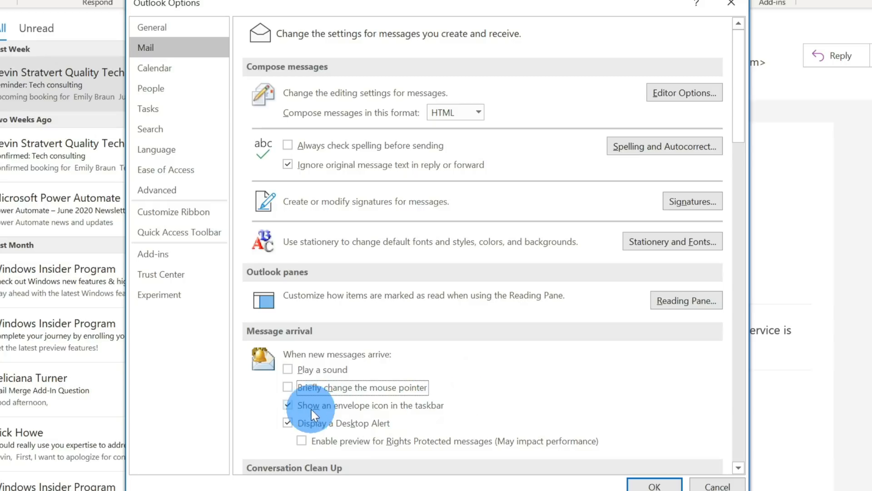
left_click(288, 405)
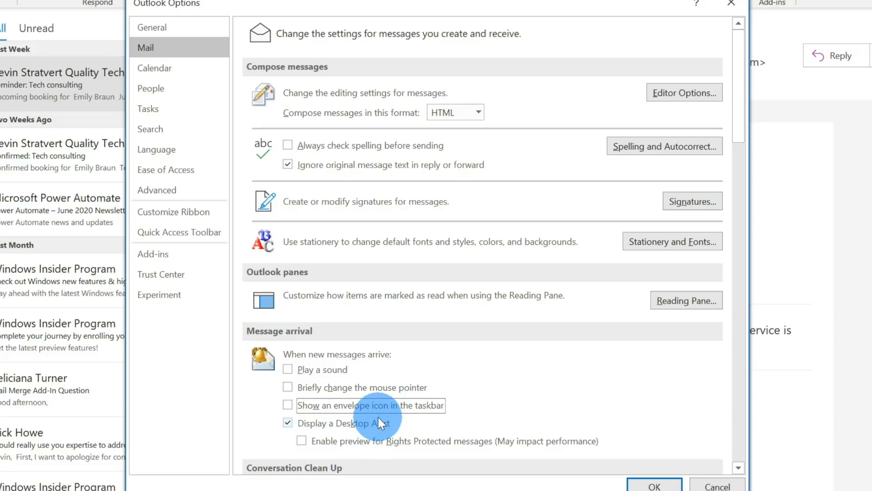
left_click(288, 422)
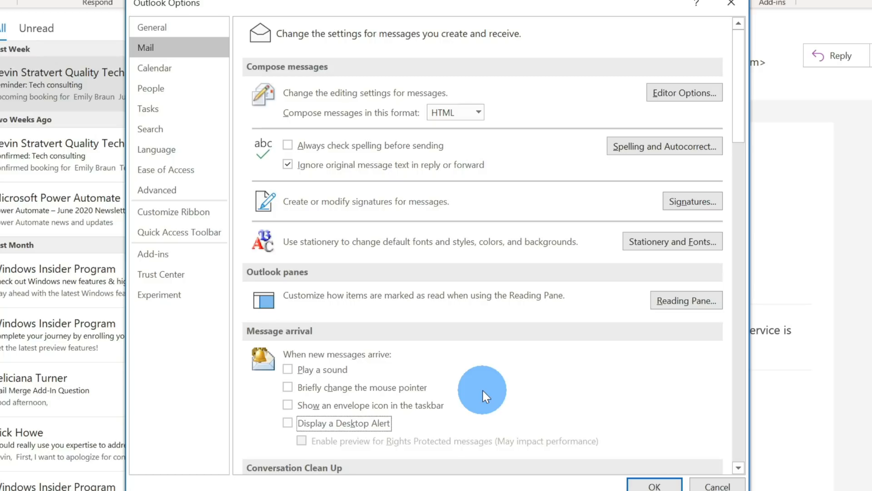
mouse_move(478, 356)
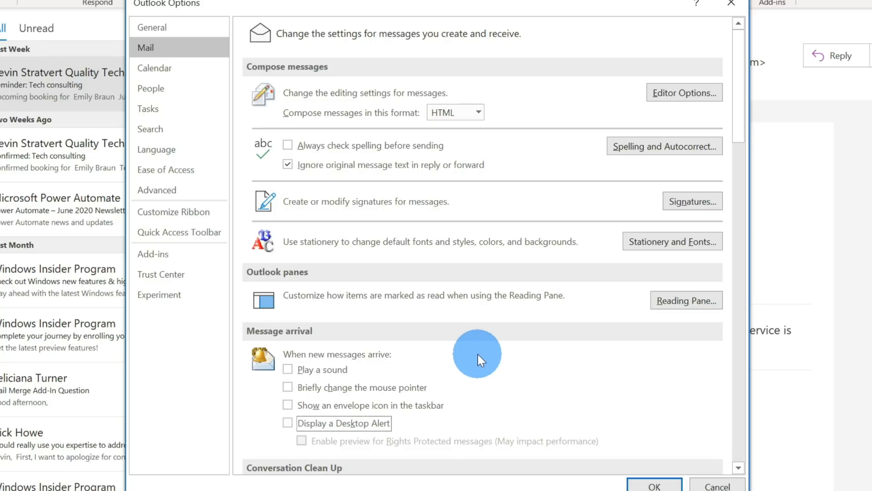
mouse_move(476, 359)
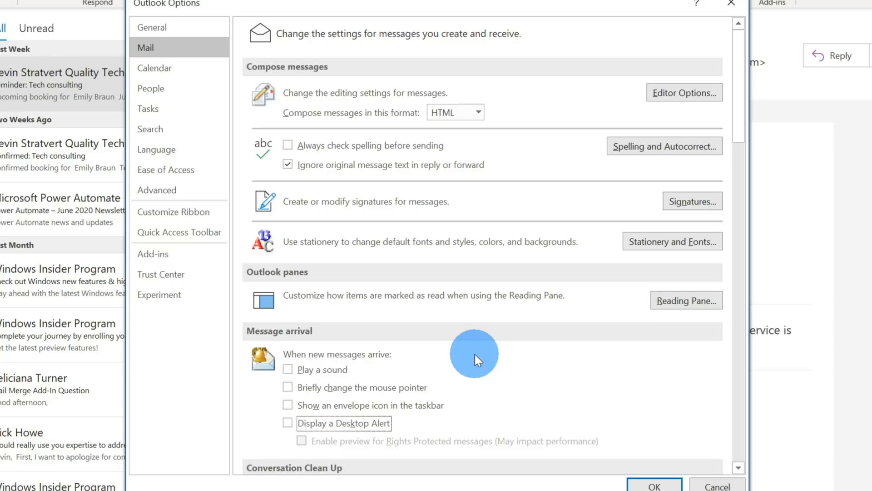
mouse_move(448, 412)
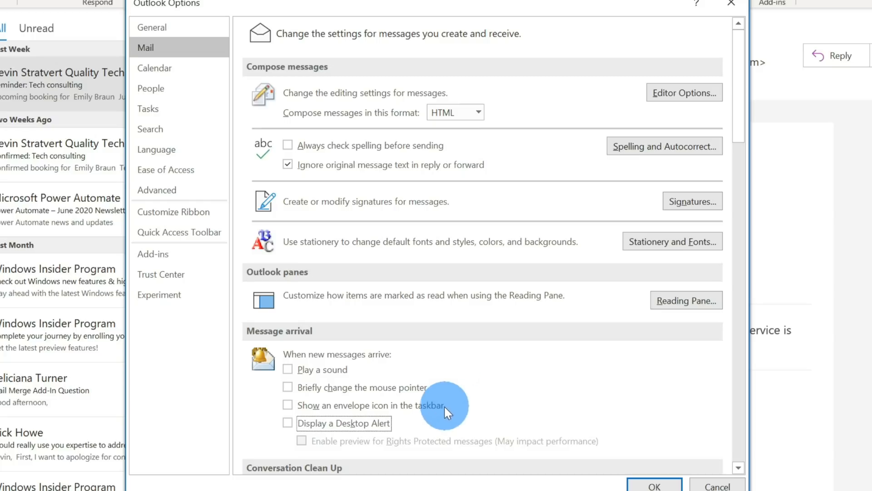
mouse_move(511, 410)
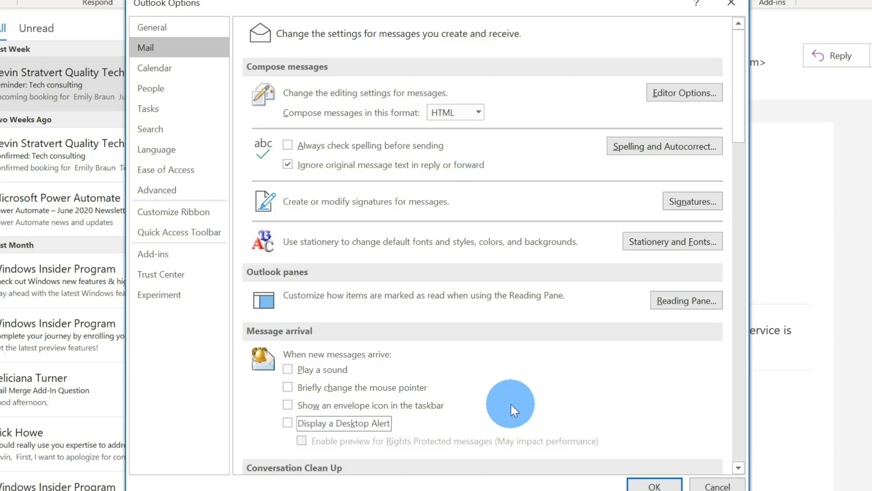
mouse_move(508, 409)
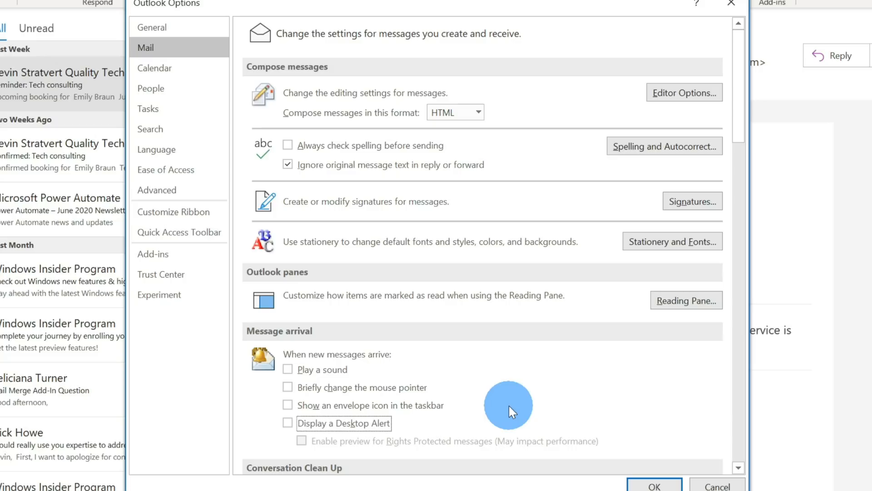
mouse_move(508, 403)
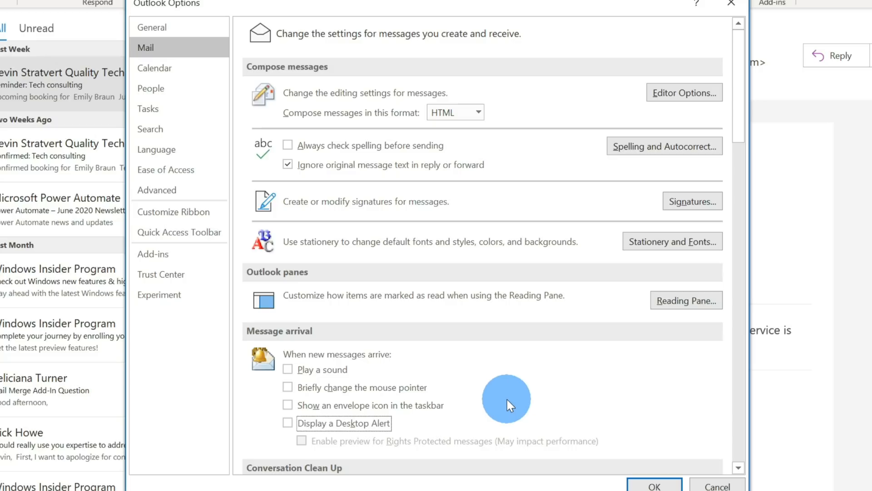
mouse_move(386, 368)
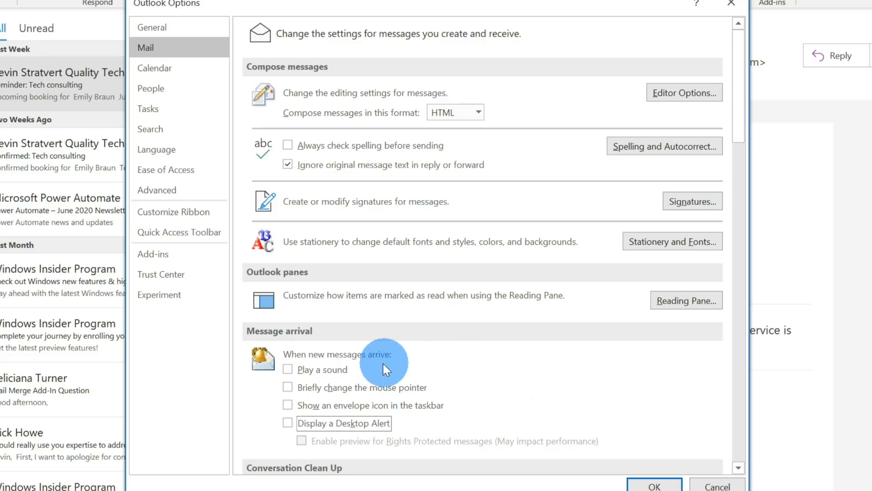
mouse_move(299, 383)
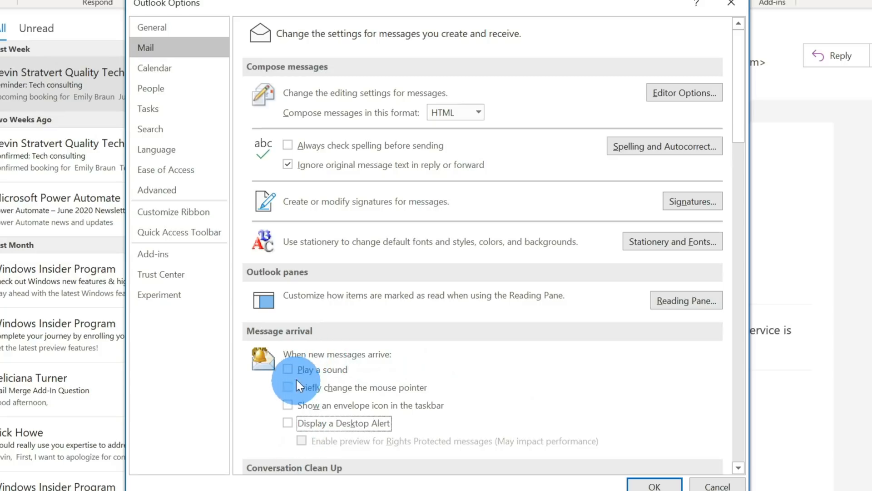
mouse_move(298, 362)
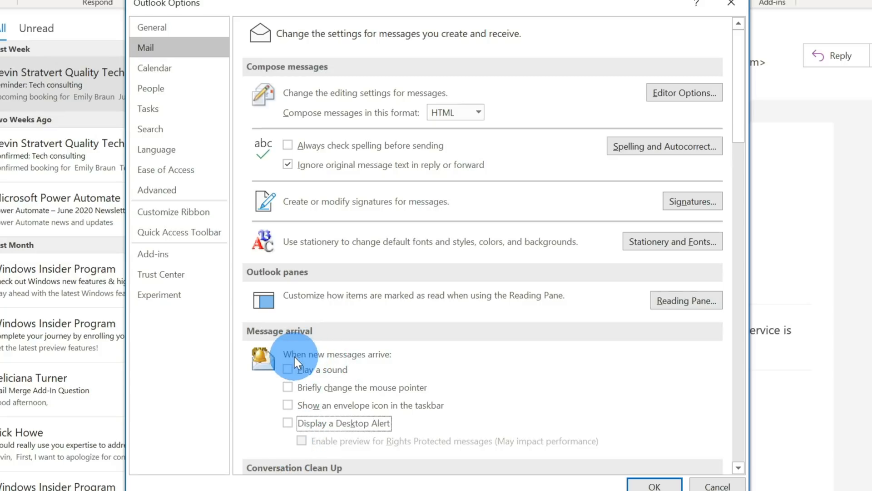
mouse_move(545, 356)
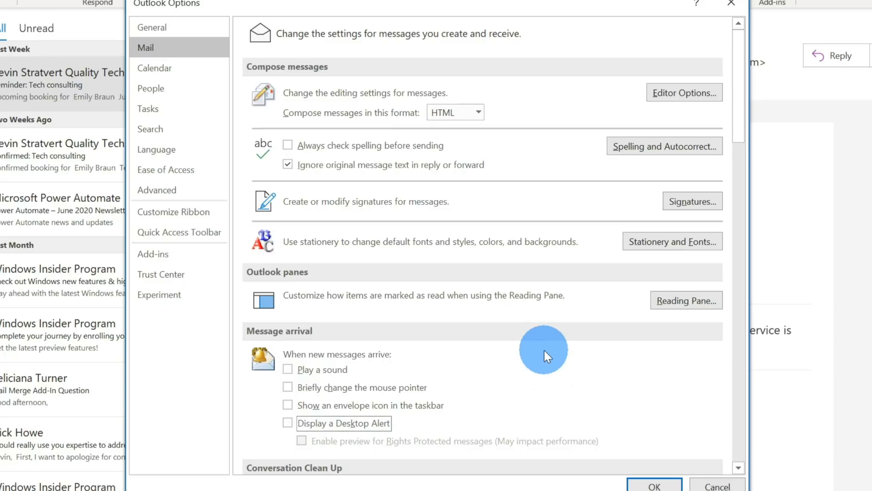
mouse_move(539, 383)
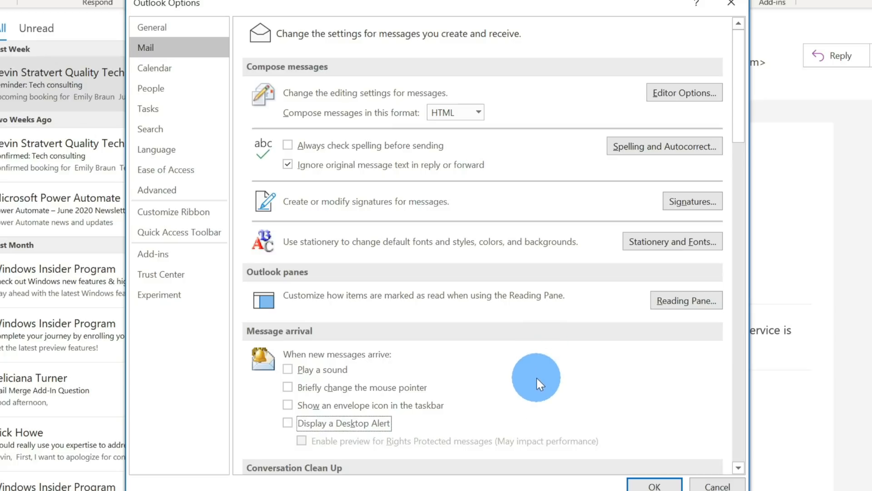
mouse_move(370, 416)
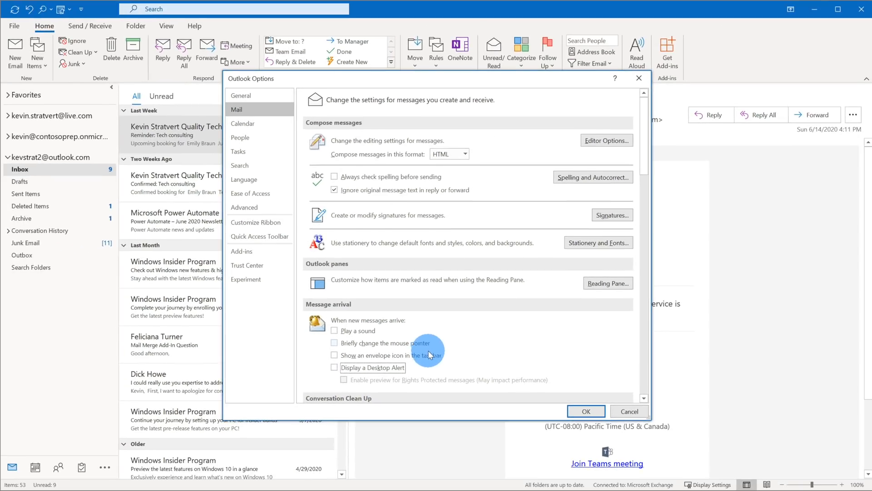
left_click(629, 411)
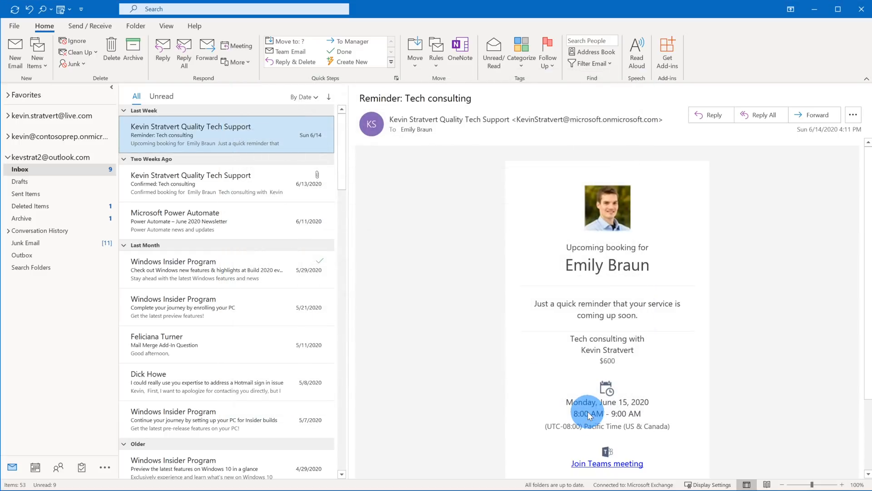
mouse_move(481, 322)
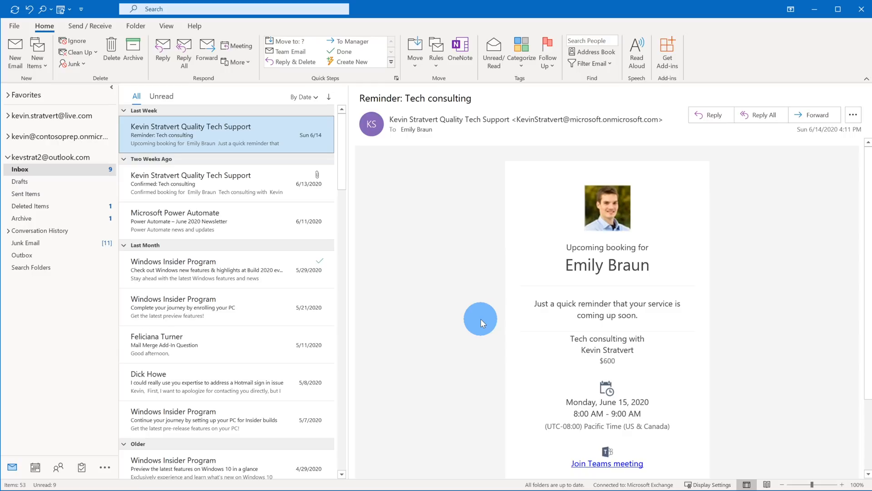
mouse_move(483, 311)
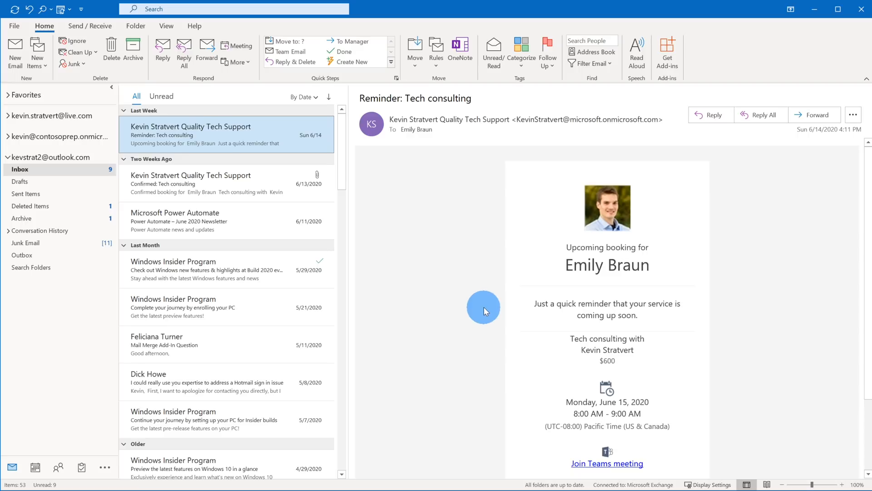
mouse_move(459, 269)
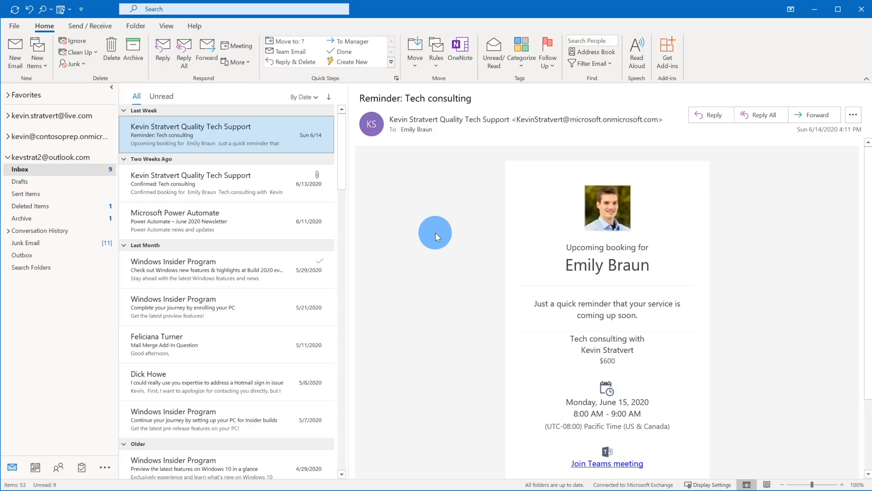
mouse_move(395, 273)
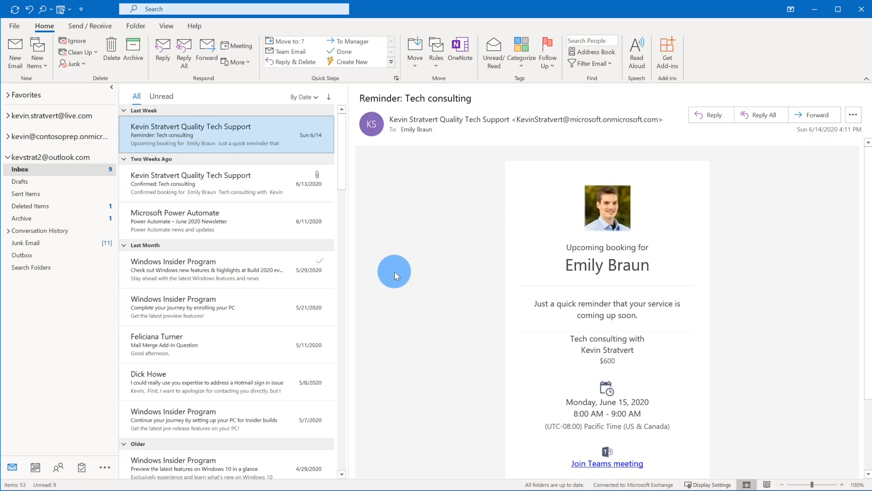
mouse_move(275, 165)
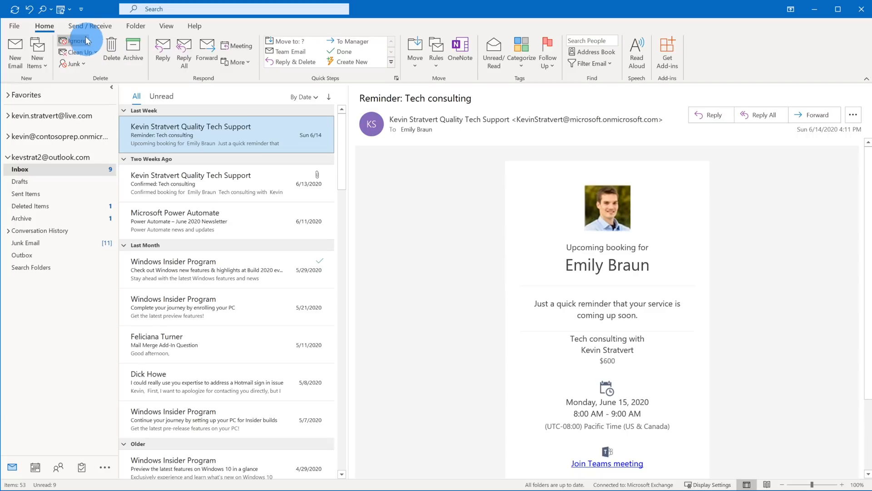
Switch Outlook to Work Offline from the Send / Receive ribbon
left_click(90, 26)
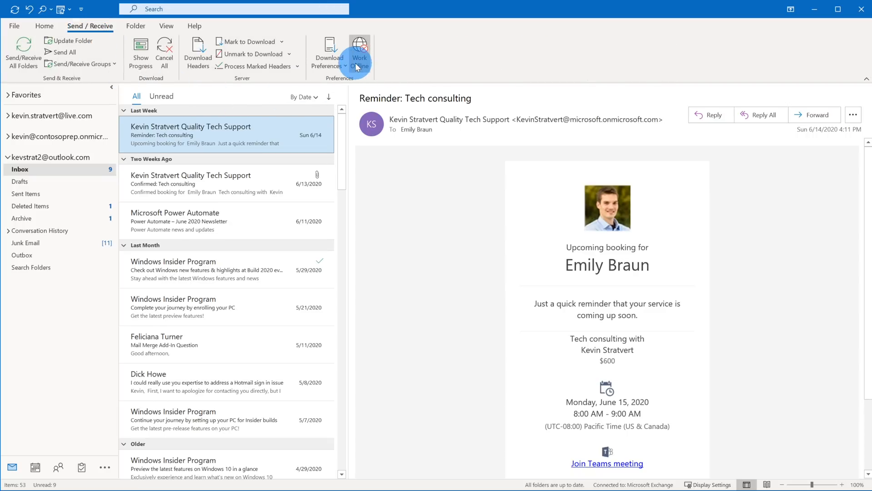
mouse_move(360, 53)
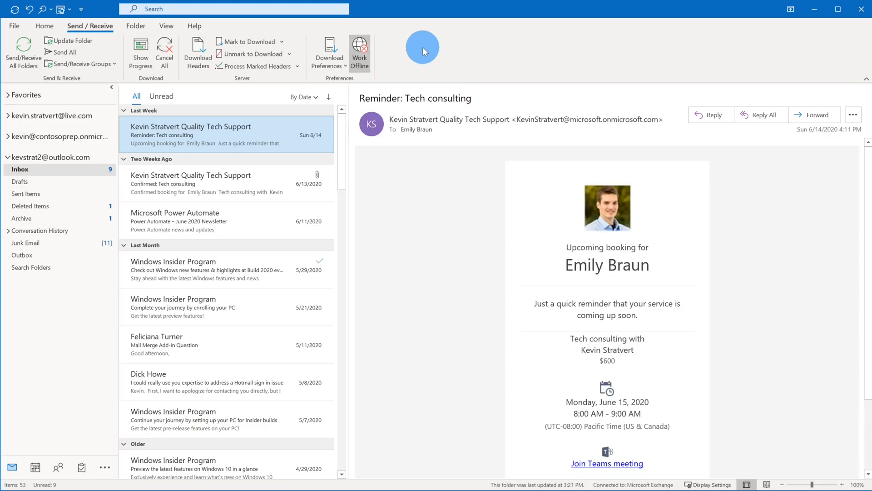
left_click(360, 50)
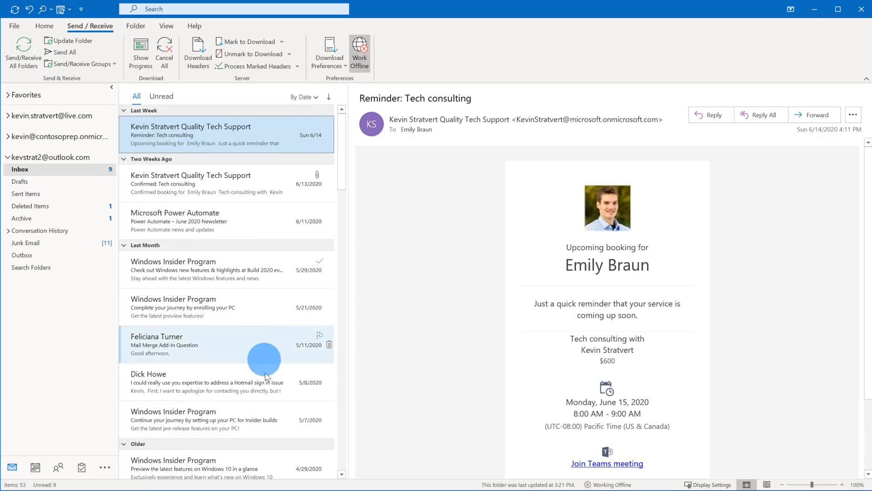
mouse_move(276, 261)
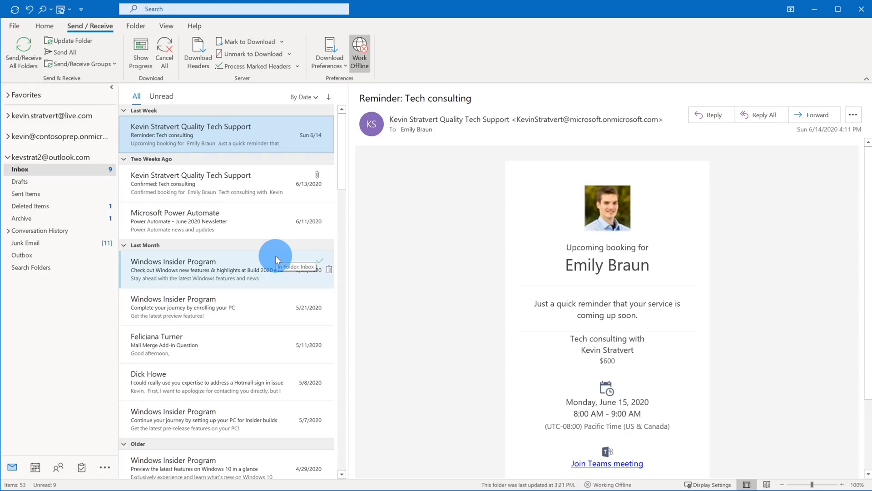
mouse_move(243, 224)
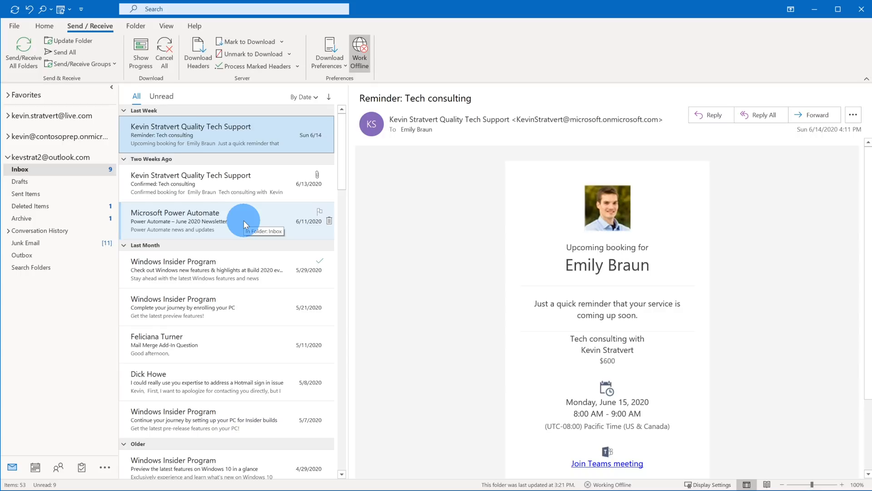
mouse_move(243, 223)
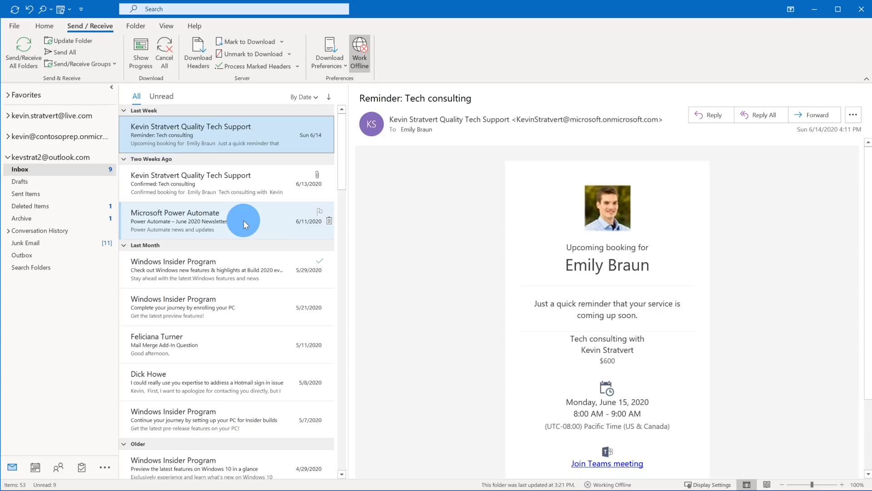
mouse_move(358, 83)
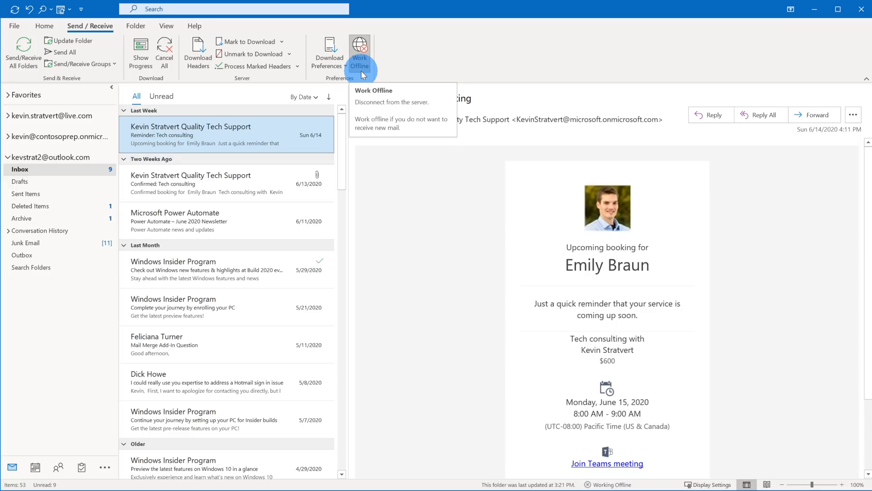
mouse_move(338, 100)
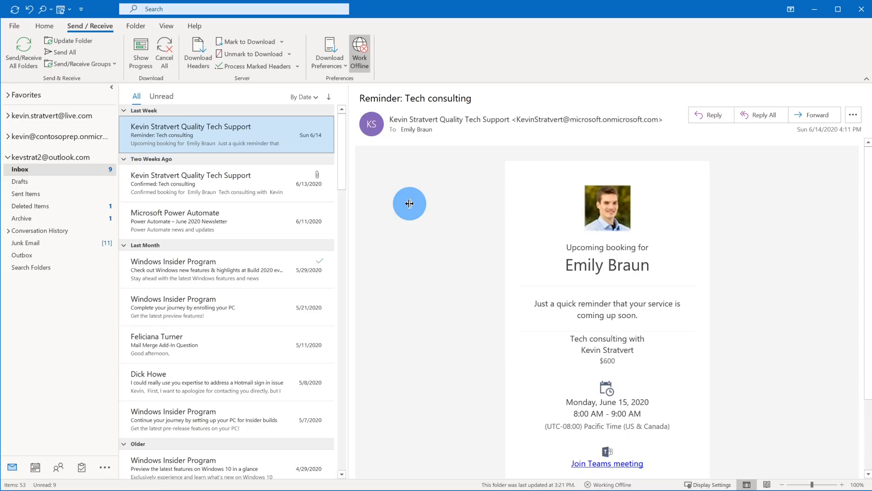
mouse_move(386, 189)
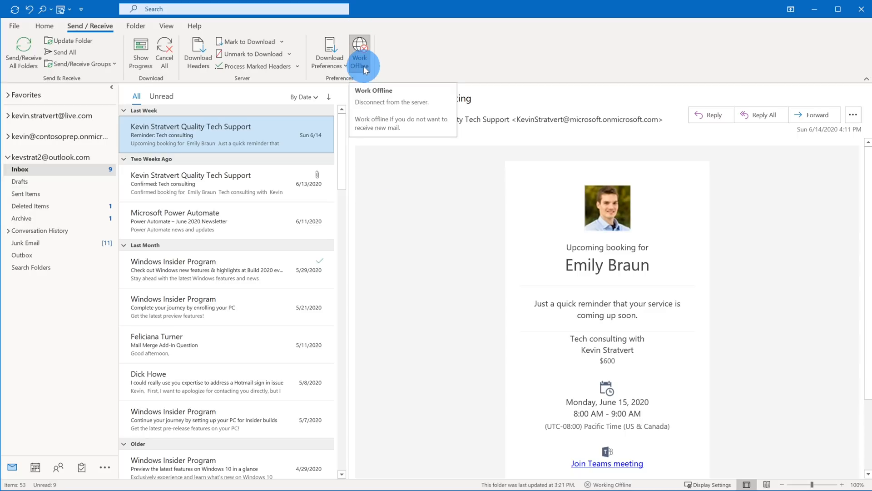
Reconnect Outlook to Microsoft Exchange and dismiss the sender's contact card
left_click(373, 125)
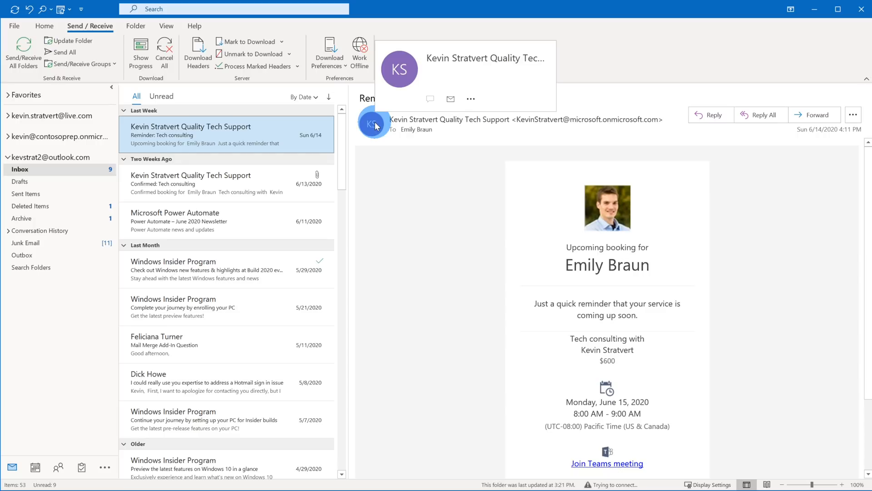
left_click(373, 124)
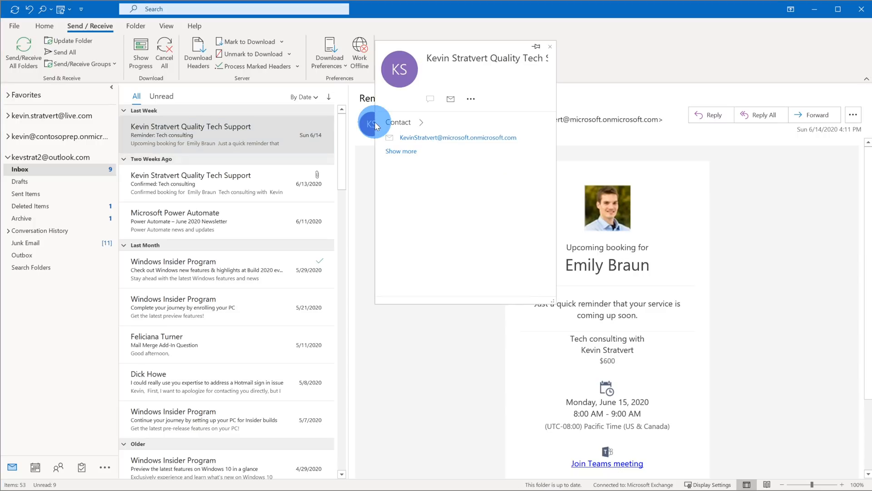
left_click(550, 47)
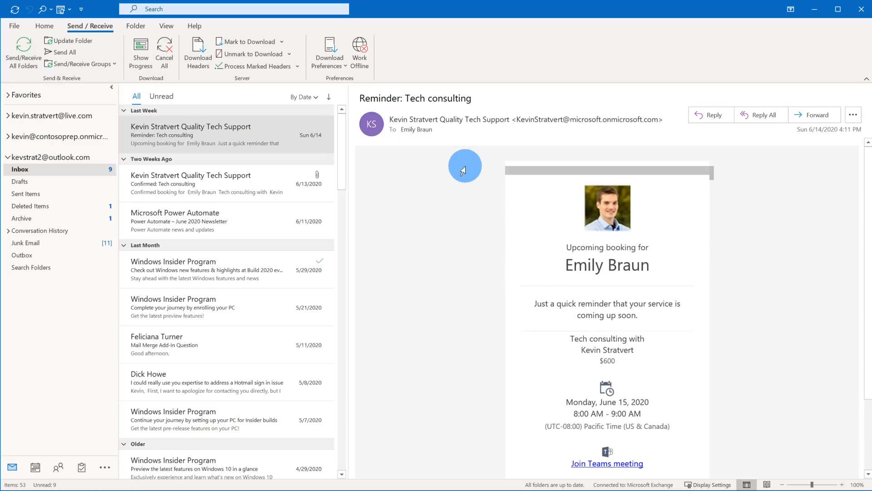
mouse_move(437, 160)
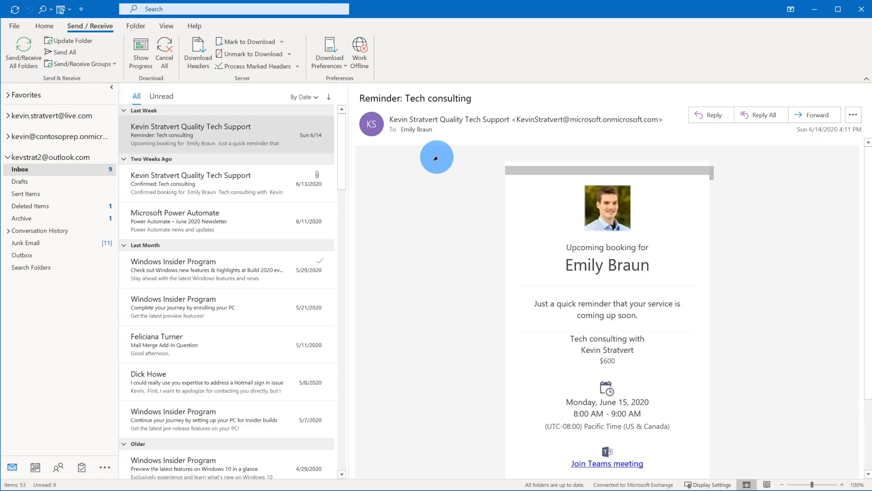
mouse_move(360, 50)
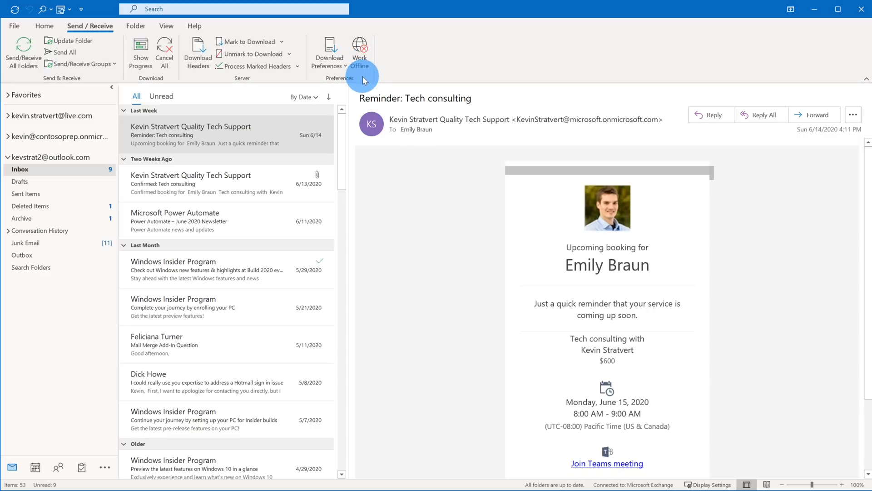
mouse_move(434, 295)
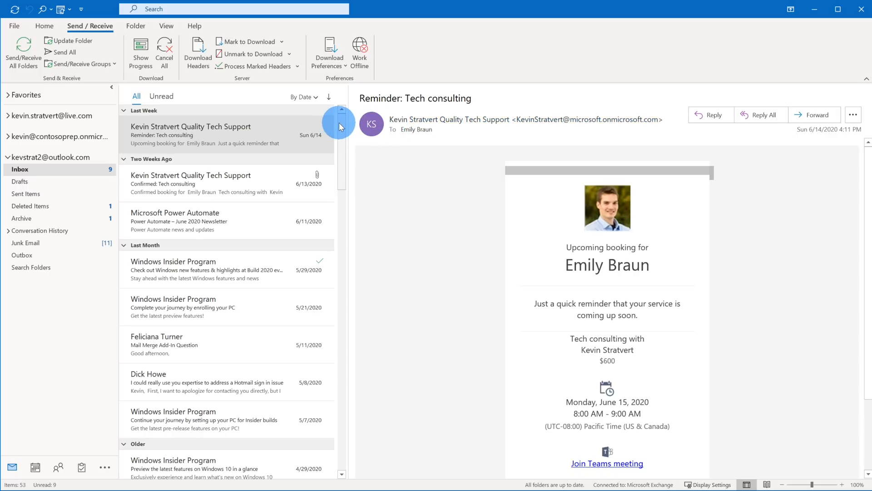
Scroll the inbox list through older messages and back to the top
scroll("down", 3)
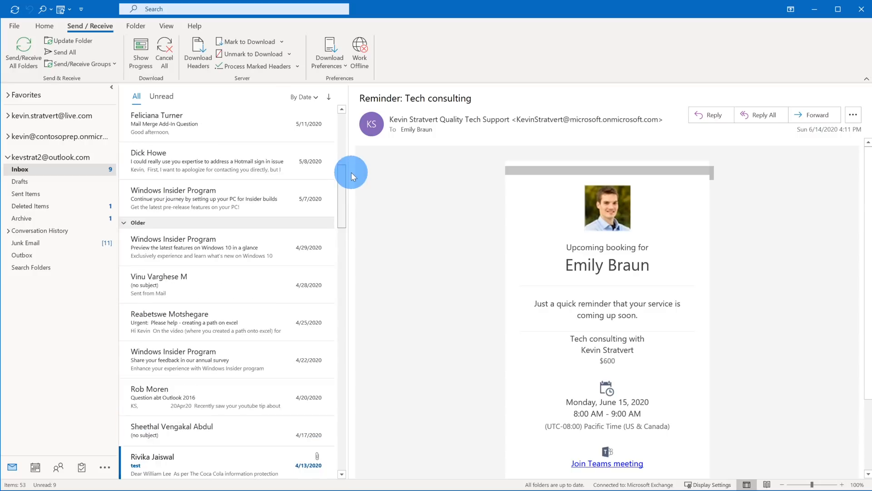
scroll("up", 3)
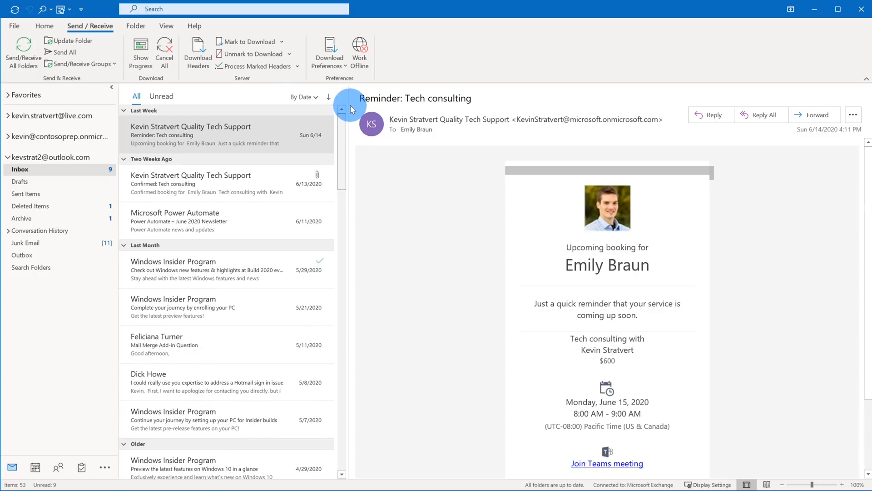
mouse_move(353, 104)
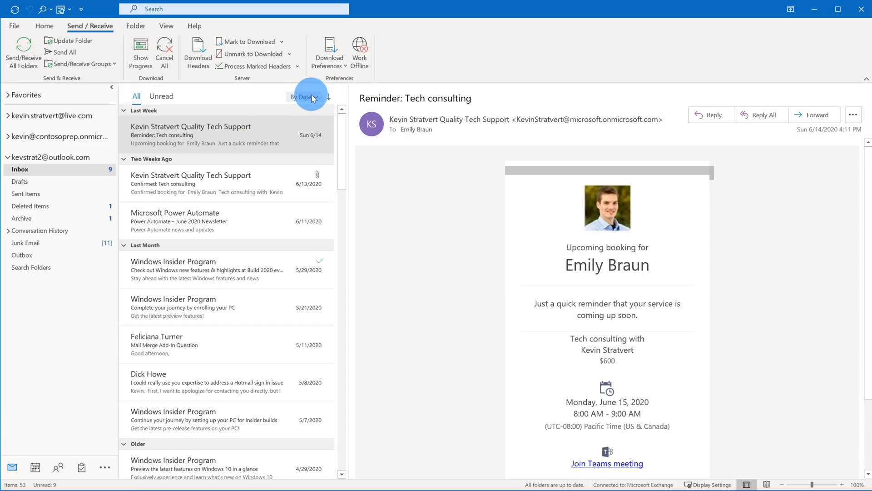
mouse_move(266, 163)
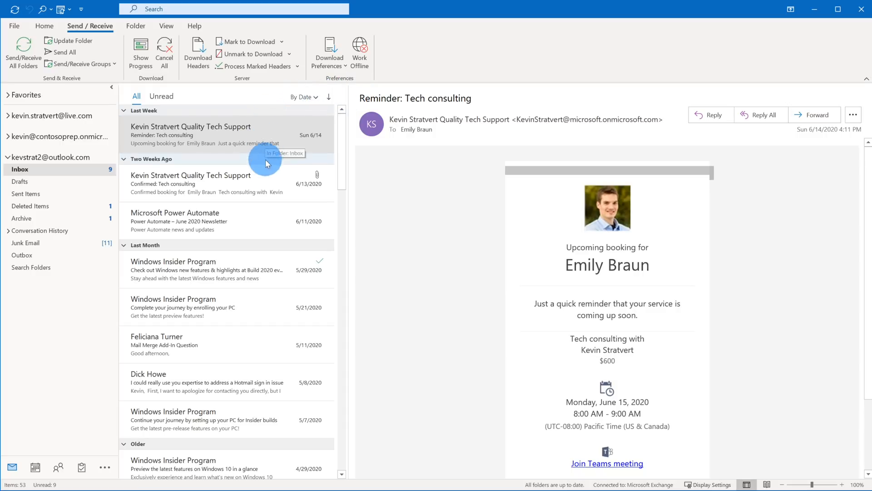
mouse_move(270, 270)
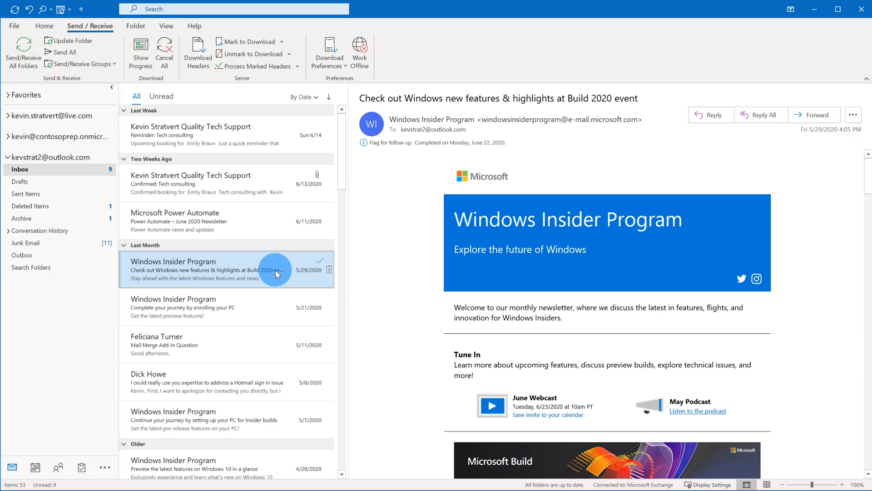
mouse_move(269, 277)
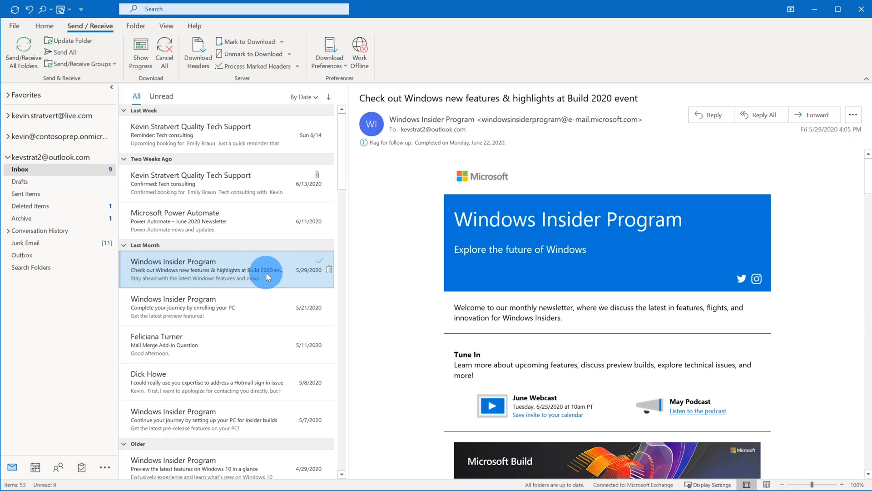
mouse_move(232, 274)
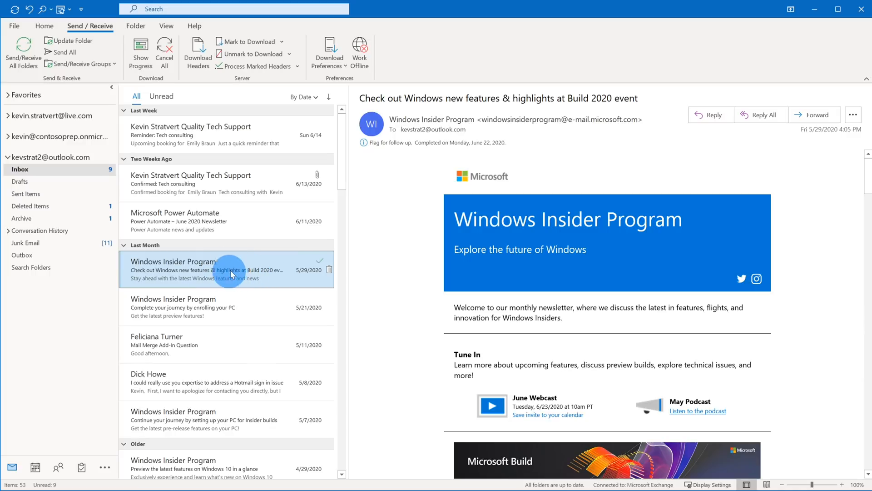
mouse_move(46, 25)
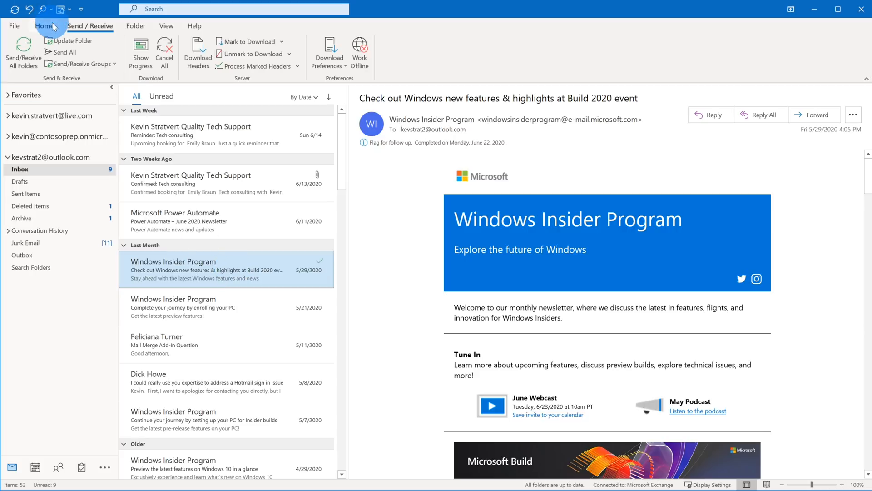
Show the Home ribbon's rule options for the Windows Insider Program message
left_click(43, 26)
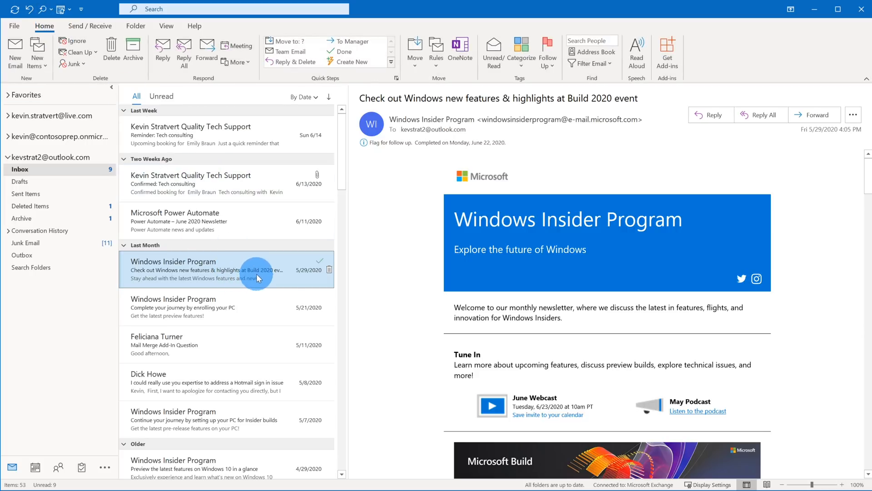
mouse_move(266, 276)
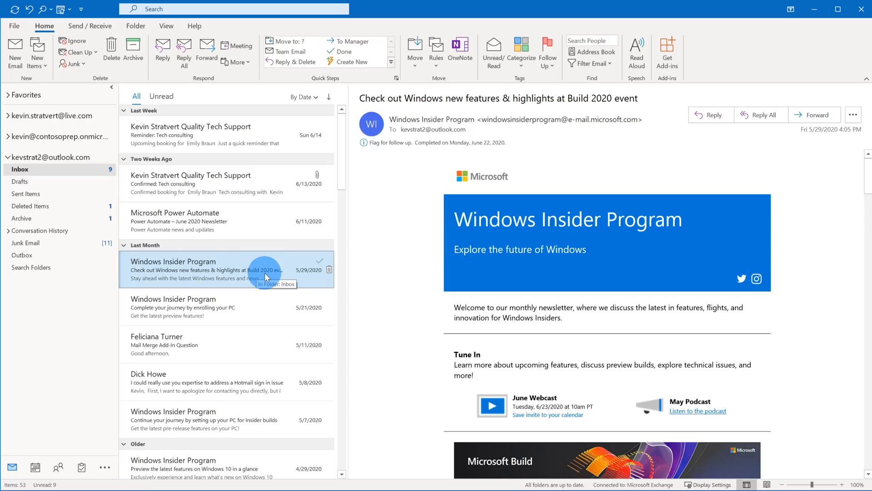
mouse_move(266, 276)
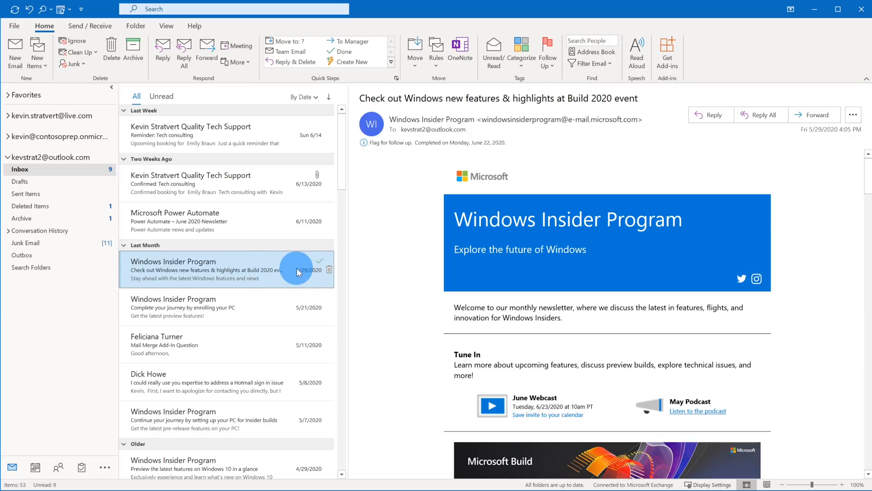
mouse_move(222, 277)
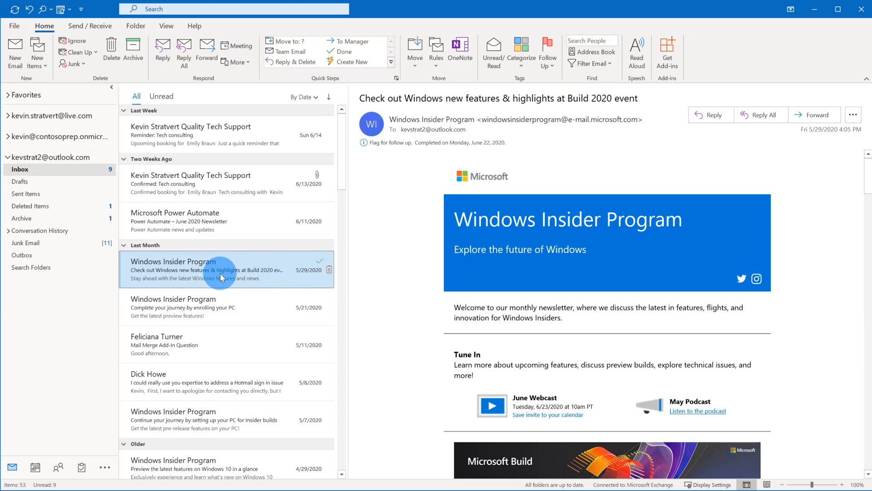
mouse_move(436, 50)
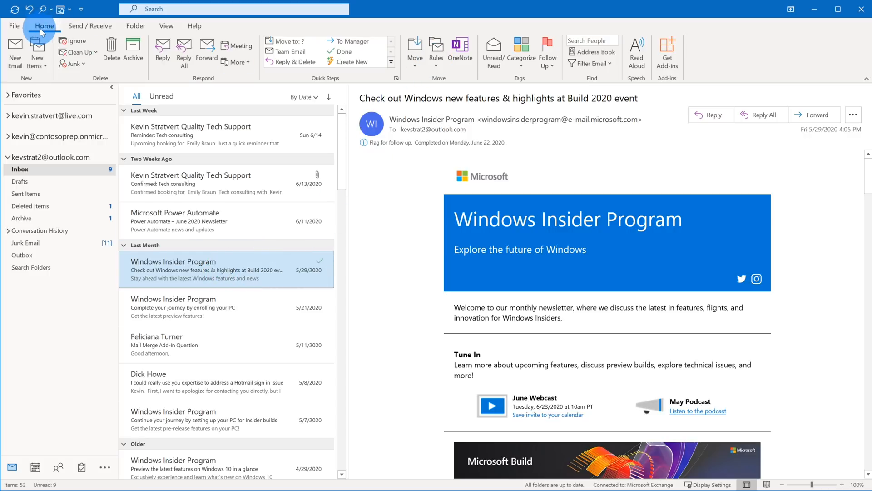
mouse_move(437, 53)
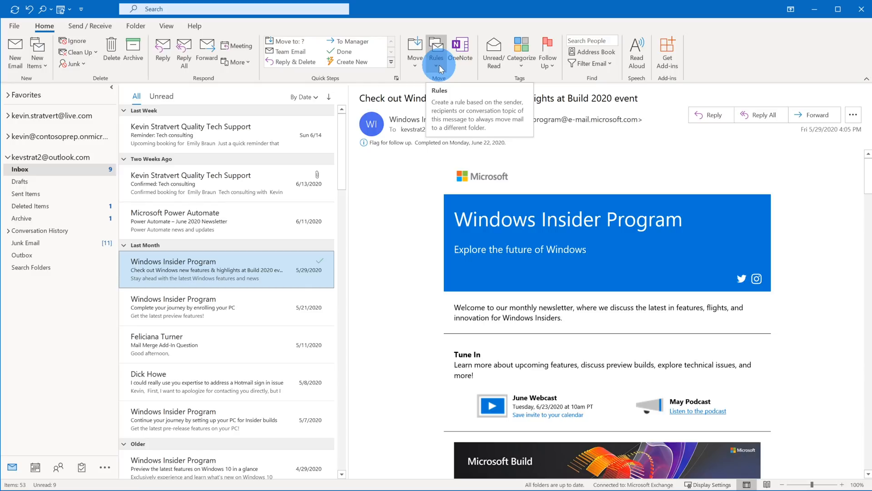
left_click(436, 58)
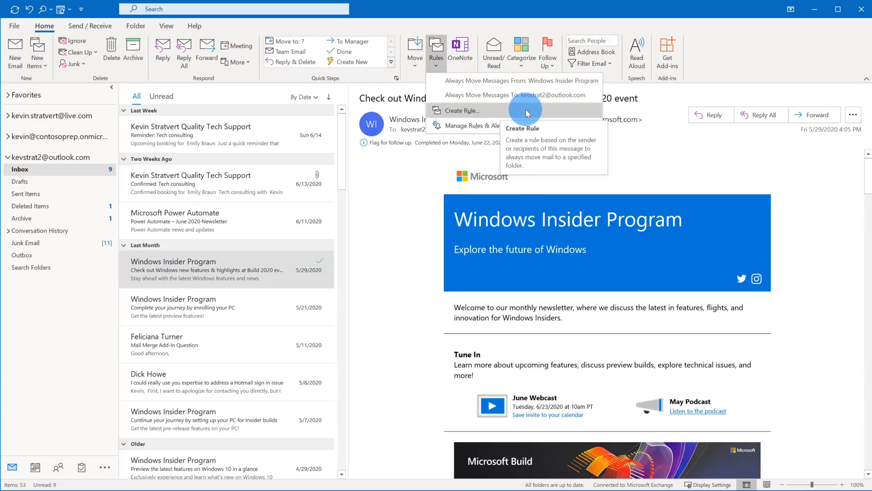
mouse_move(477, 125)
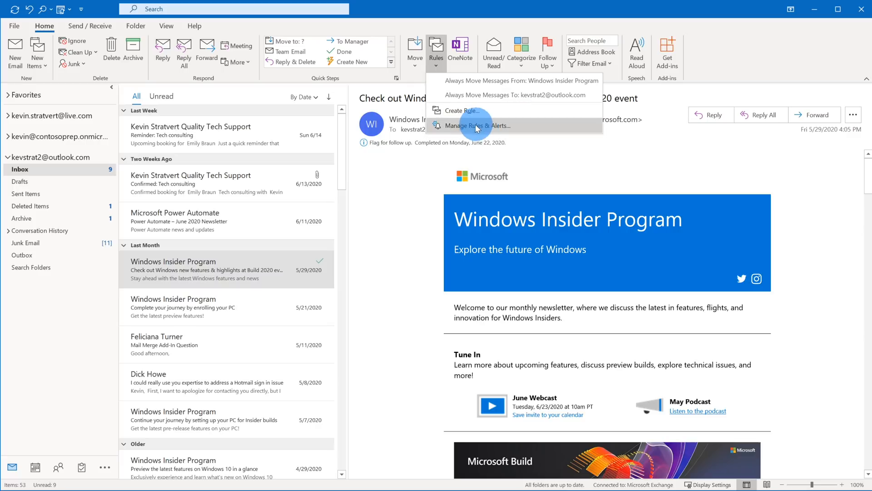
mouse_move(597, 80)
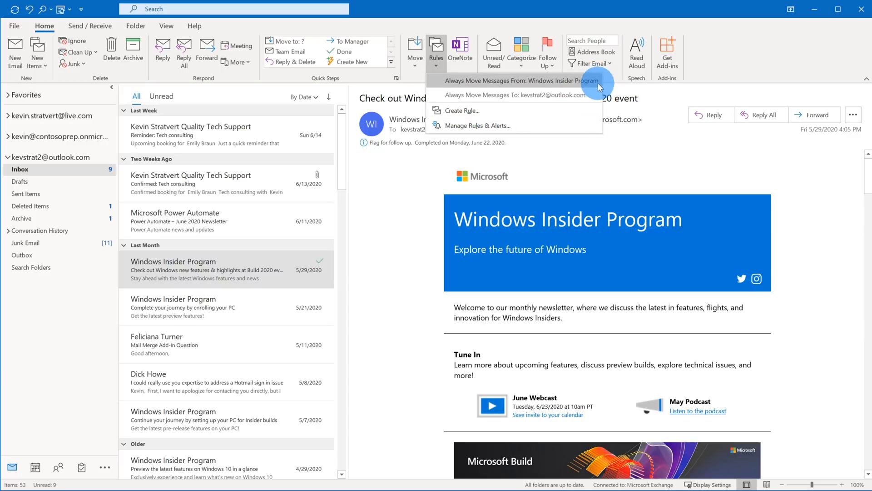
mouse_move(522, 84)
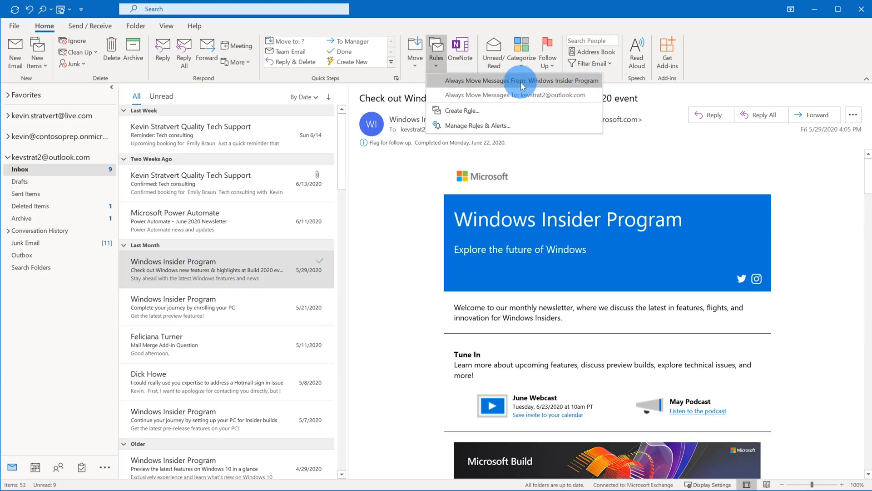
mouse_move(588, 84)
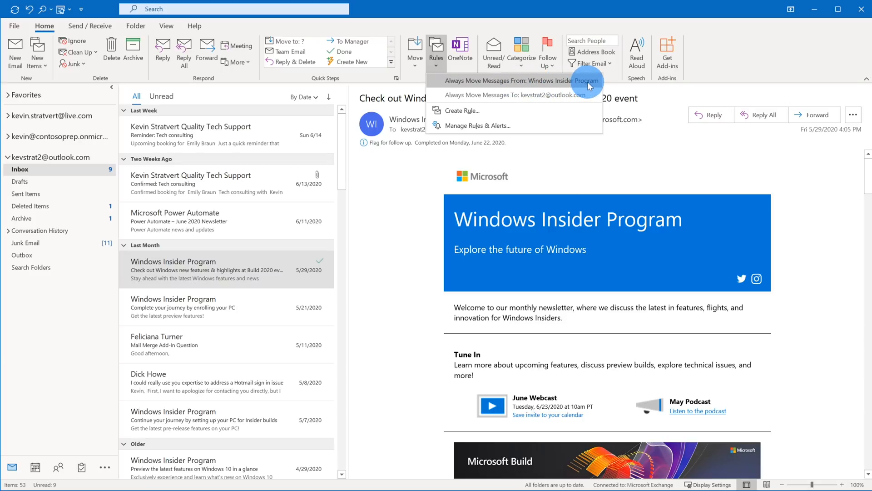
mouse_move(537, 94)
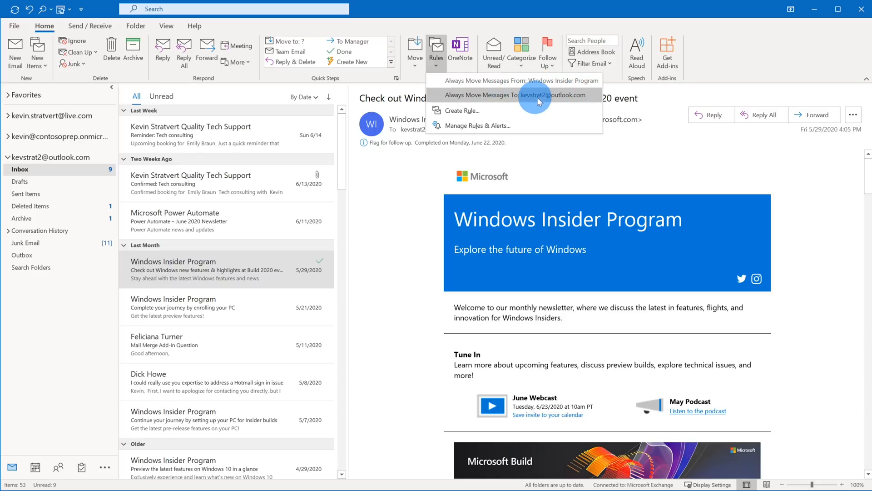
mouse_move(570, 100)
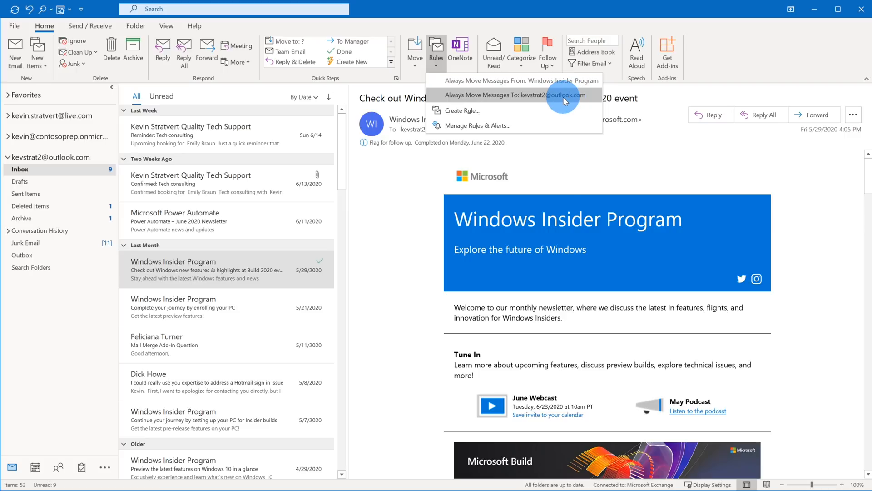
mouse_move(564, 80)
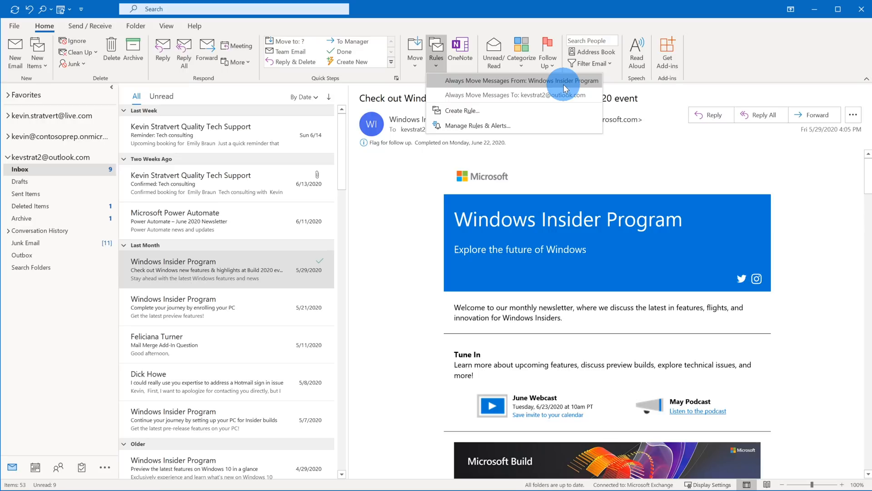
Always move Windows Insider Program mail into a new 'Newsletters' folder
left_click(525, 80)
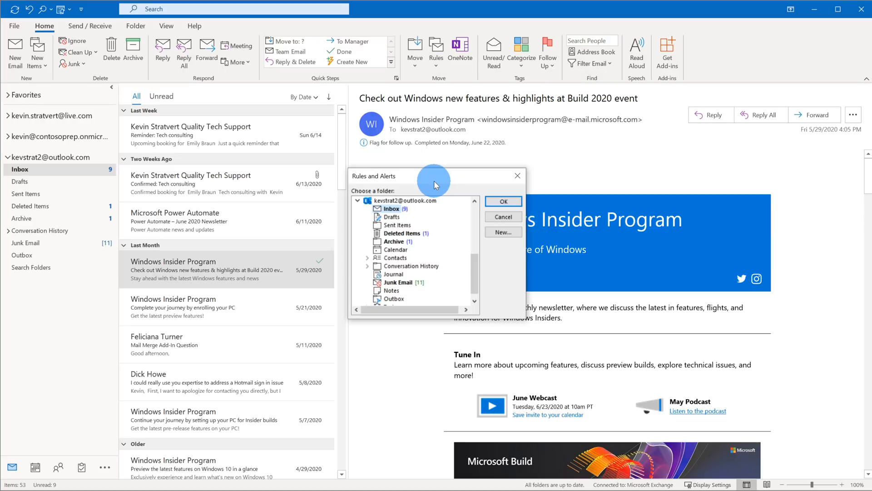
mouse_move(427, 202)
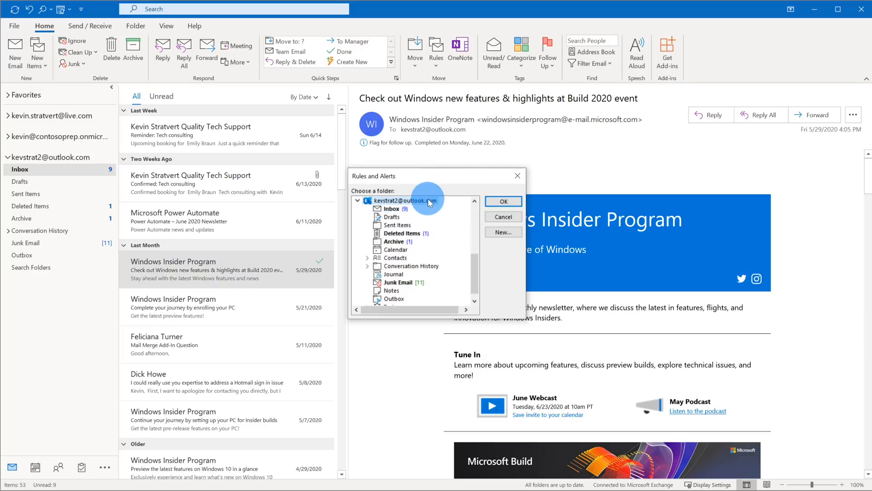
mouse_move(409, 201)
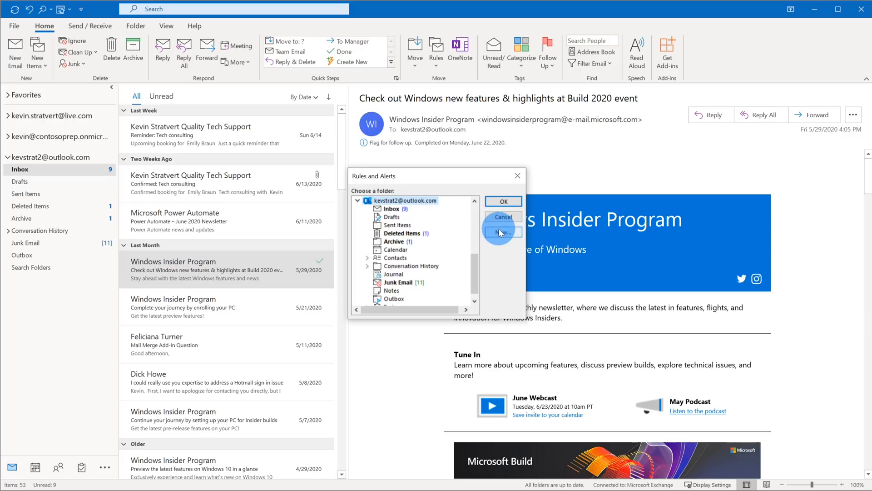
left_click(500, 232)
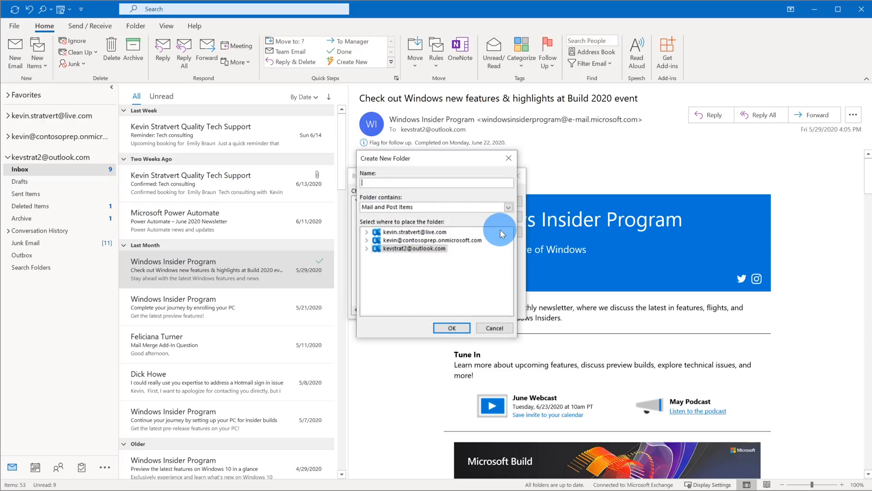
type("News")
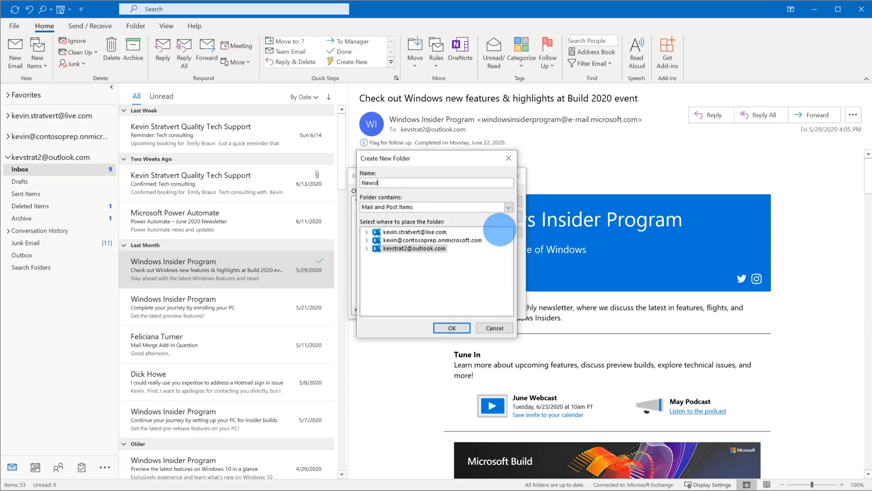
type("letters")
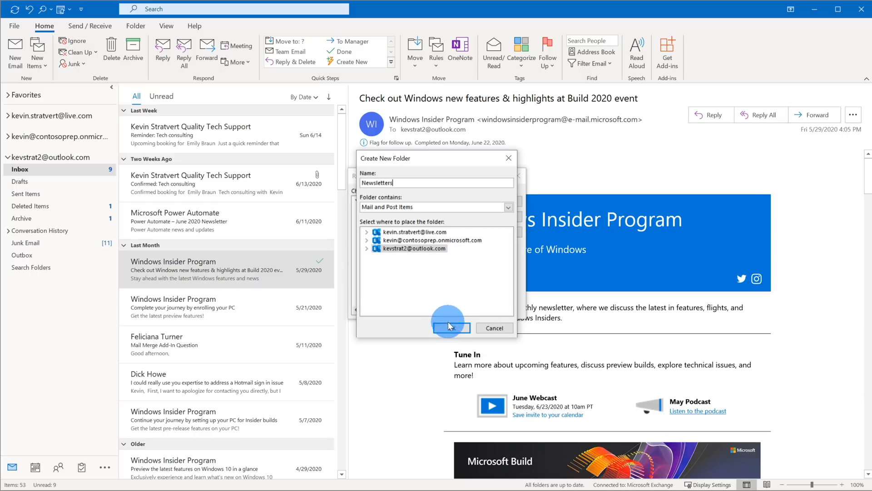
left_click(450, 327)
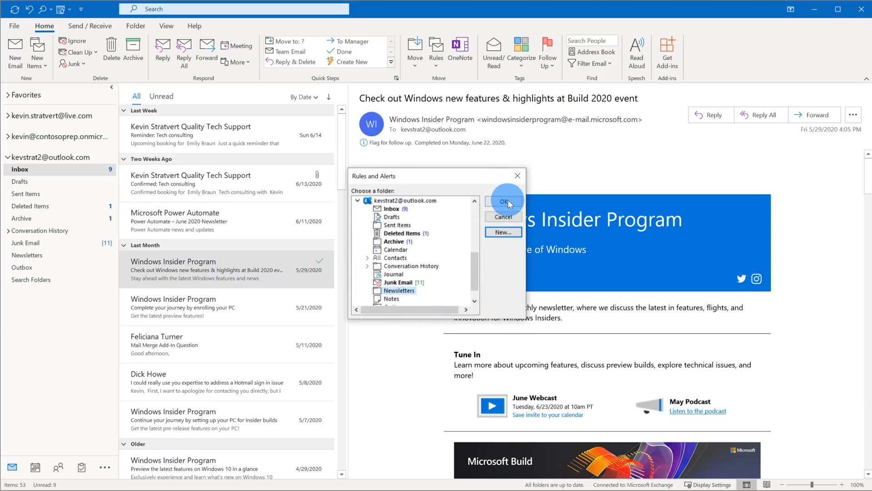
left_click(504, 202)
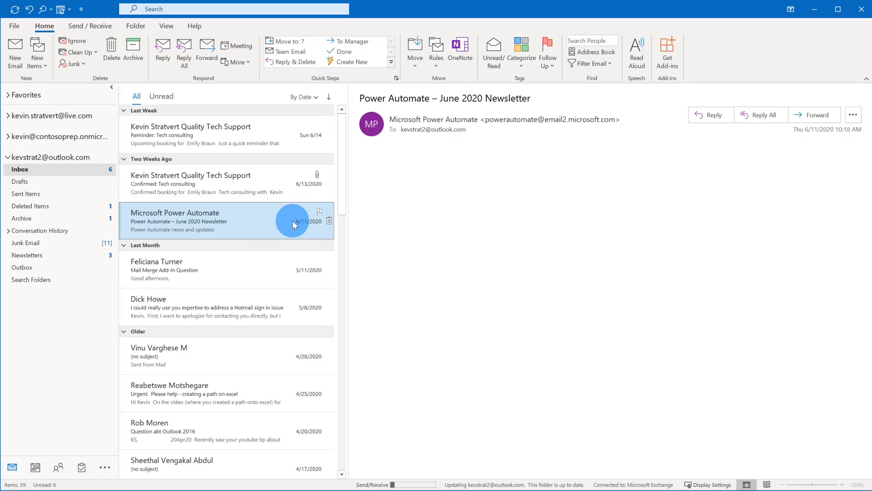
left_click(223, 220)
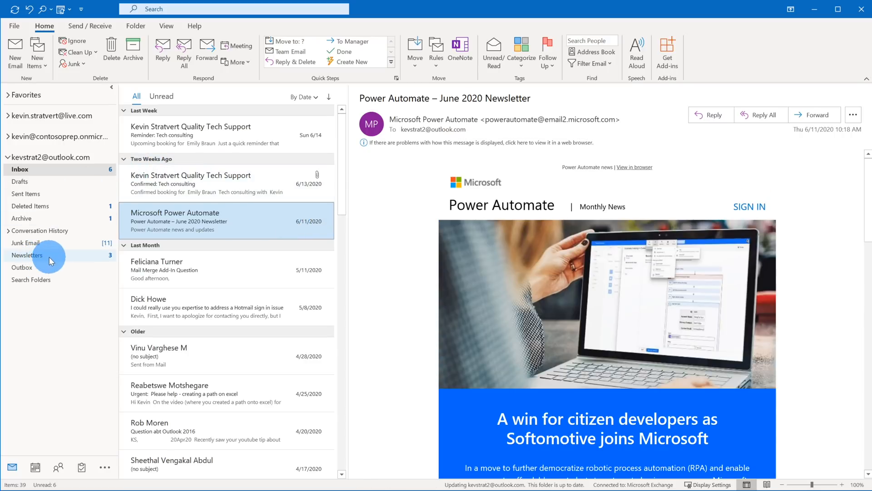
left_click(27, 255)
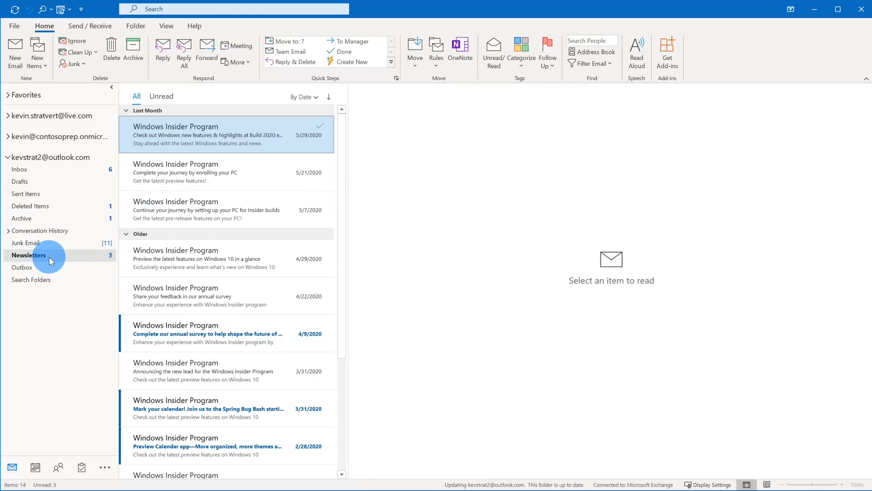
scroll("down", 3)
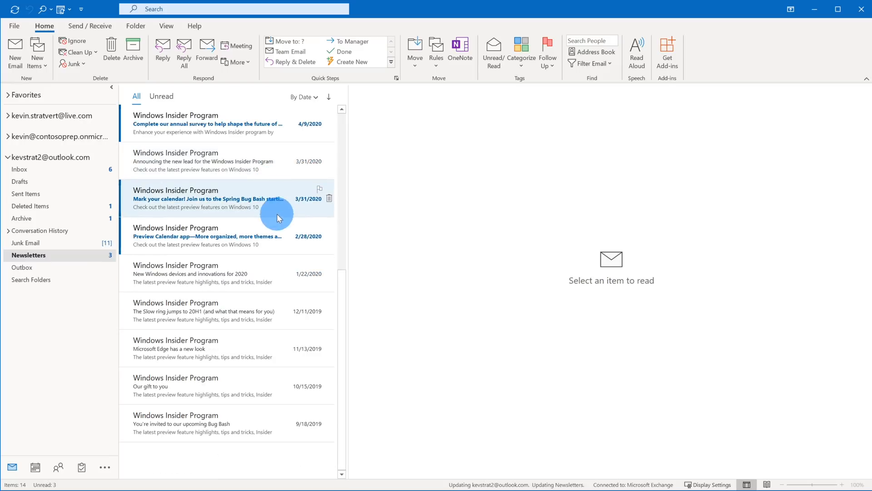
scroll("up", 3)
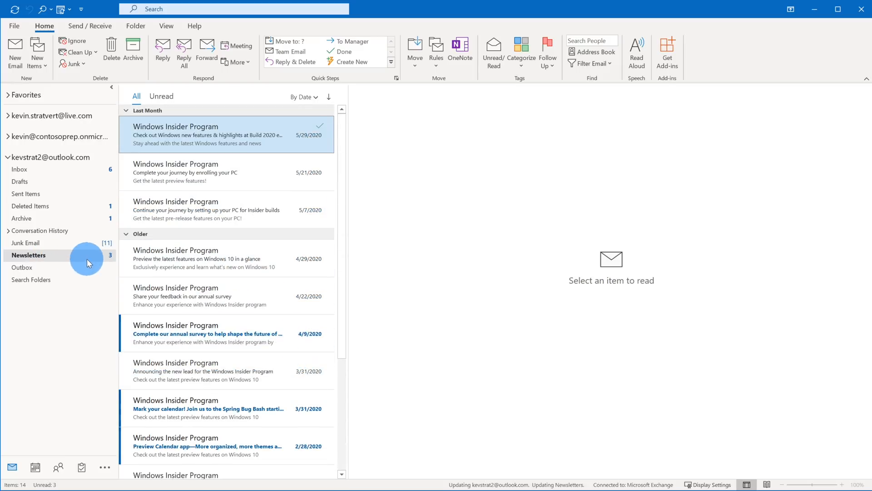
mouse_move(51, 169)
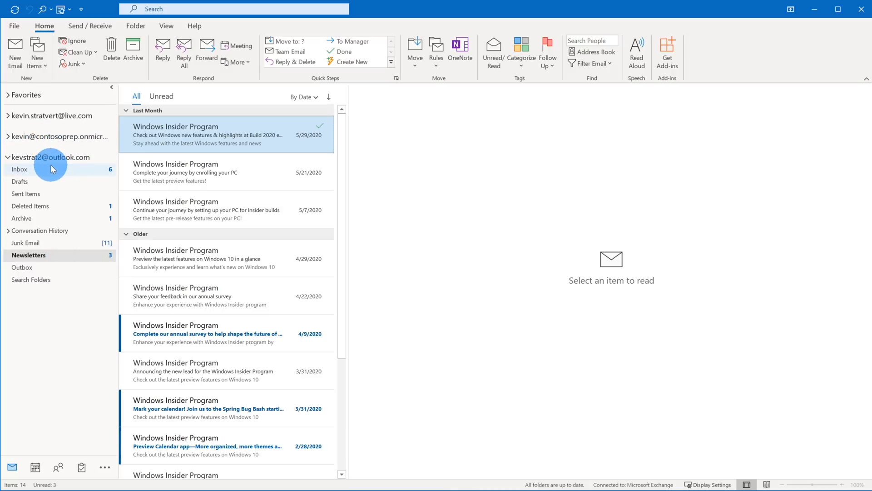
left_click(19, 170)
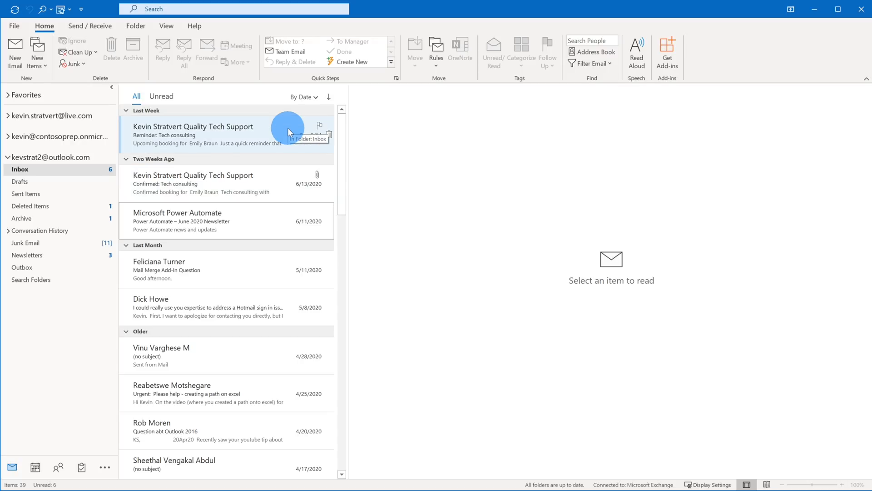
mouse_move(288, 133)
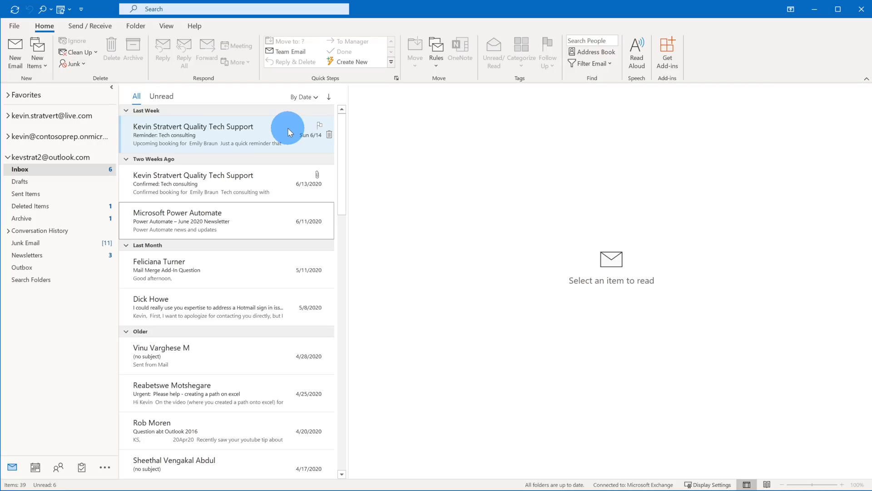
Start a Create Rule from the Tech consulting reminder message
left_click(191, 134)
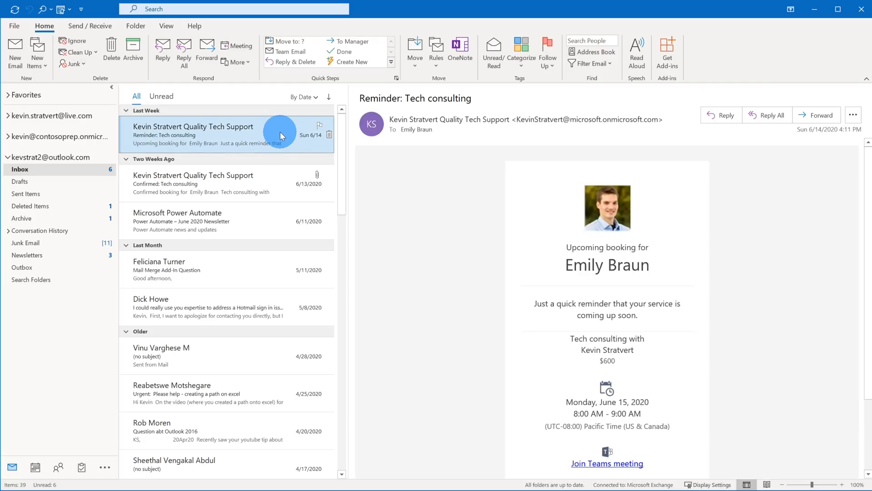
mouse_move(253, 137)
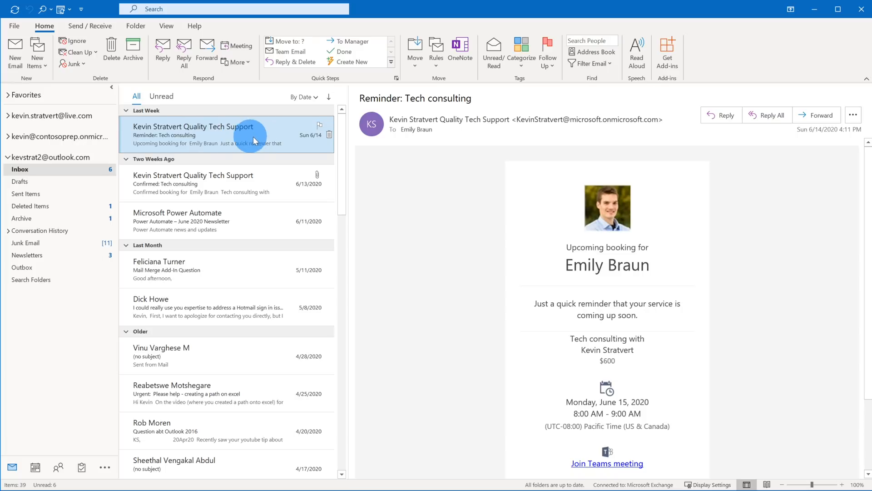
mouse_move(266, 138)
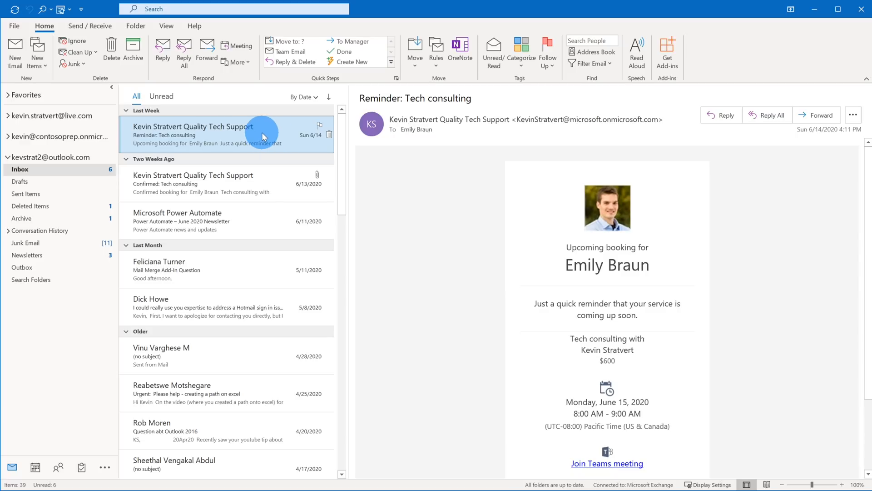
mouse_move(437, 50)
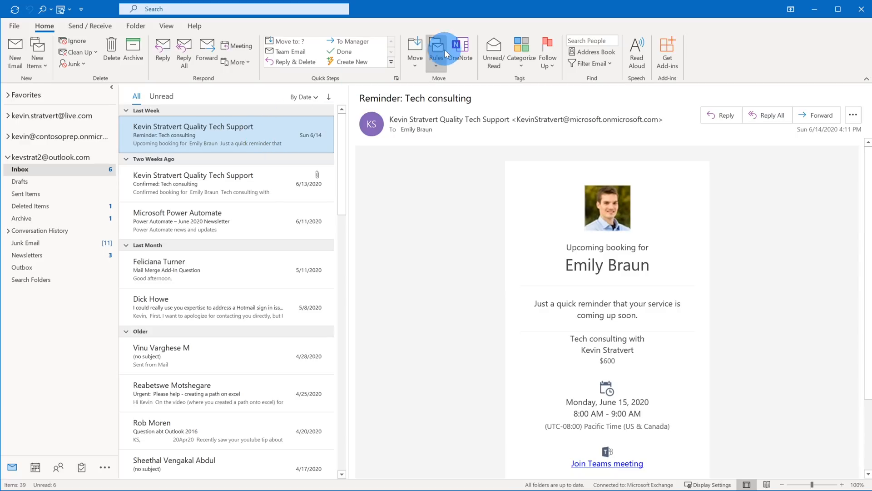
left_click(436, 53)
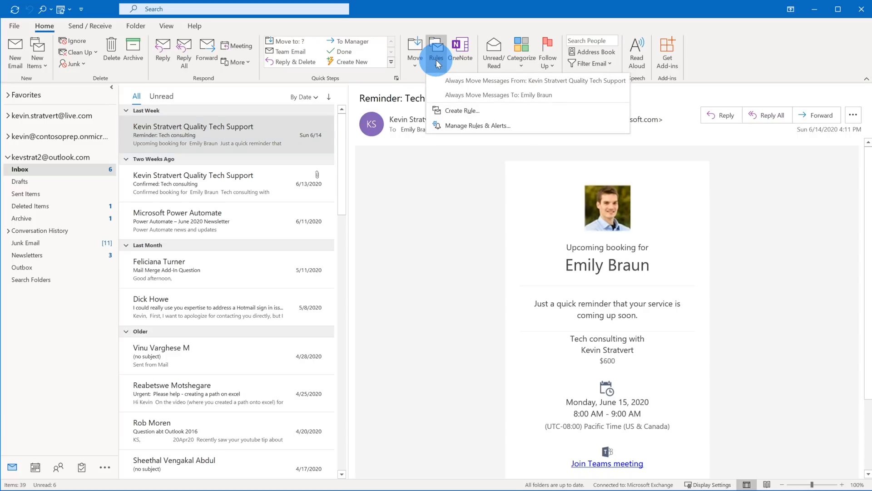
left_click(491, 110)
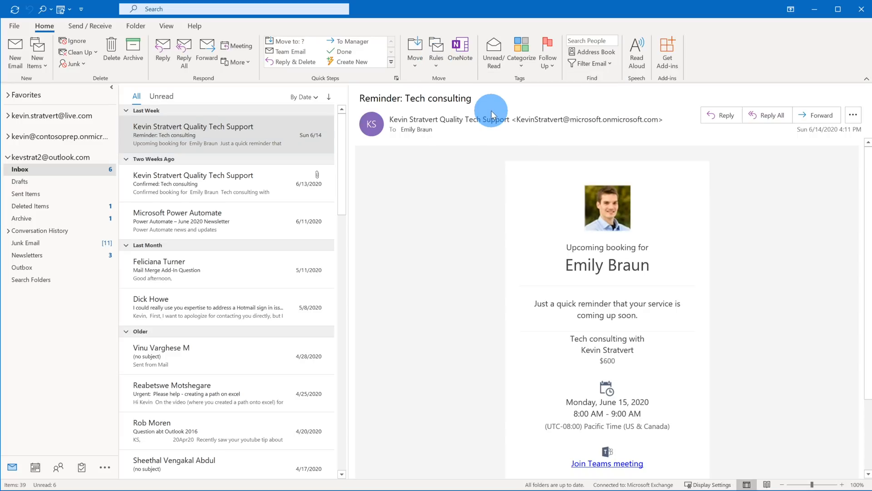
left_click(437, 53)
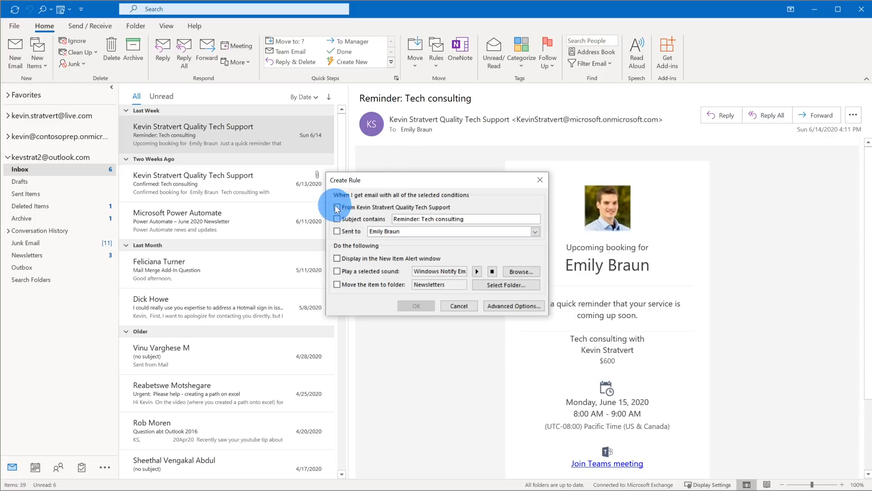
Rule on mail from the tech-support sender: New Item Alert plus sound, run now on existing messages
left_click(338, 207)
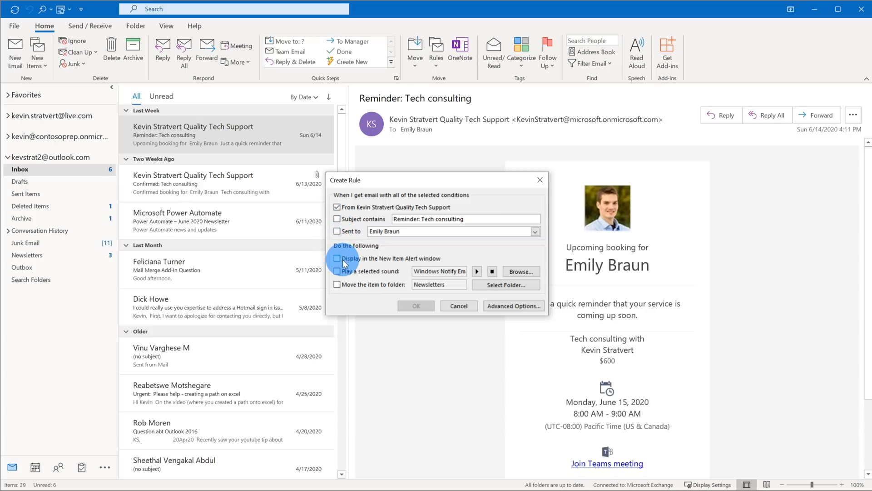
left_click(337, 258)
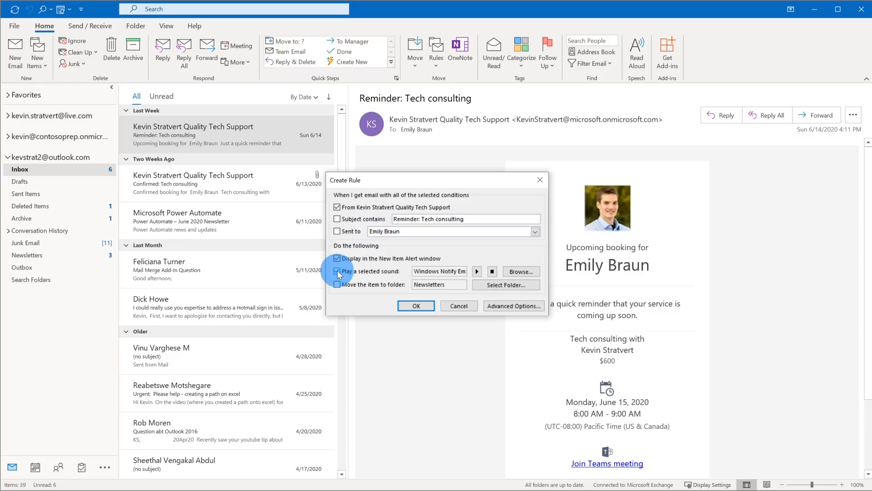
left_click(337, 272)
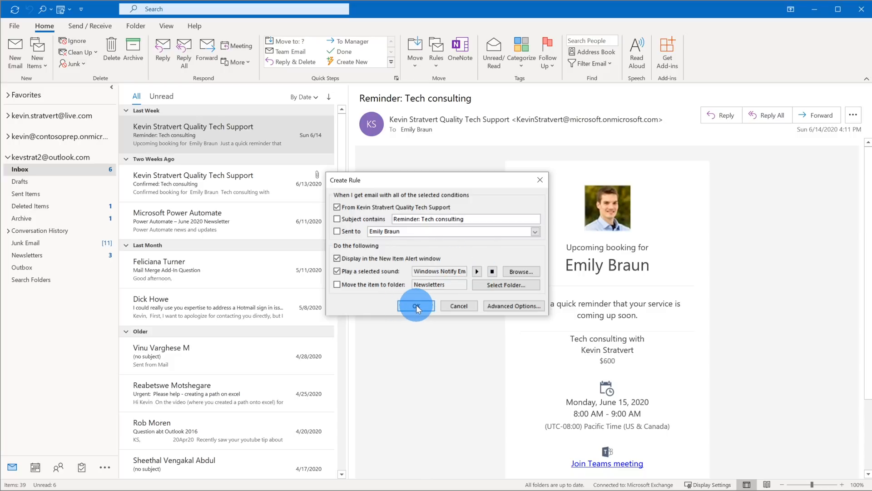
left_click(415, 305)
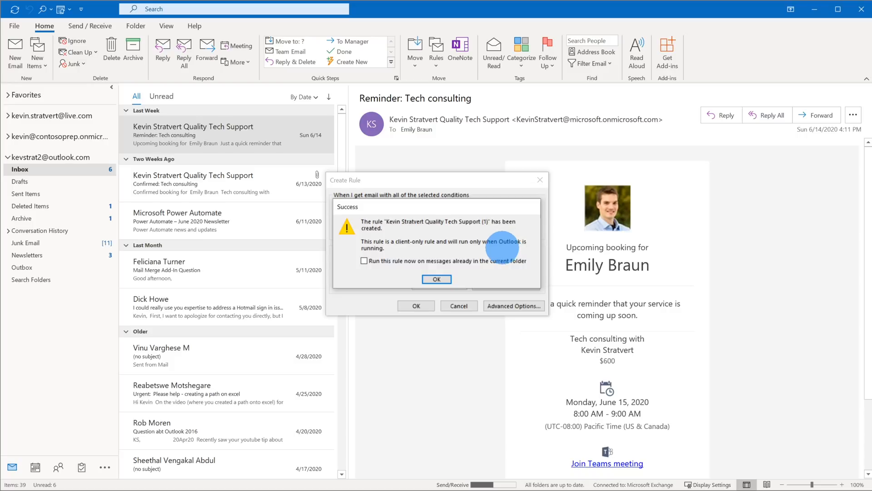
left_click(364, 260)
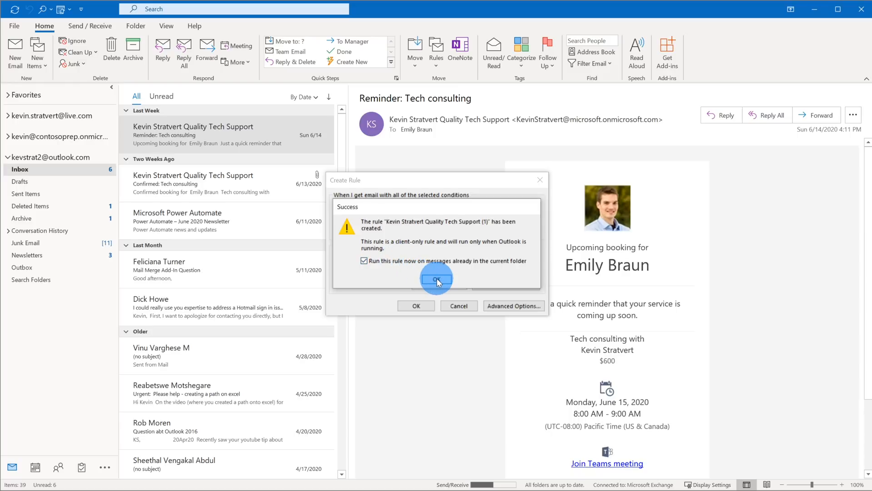
Confirm the rule creation and dismiss the New Mail Alerts listing both tech consulting messages
left_click(436, 279)
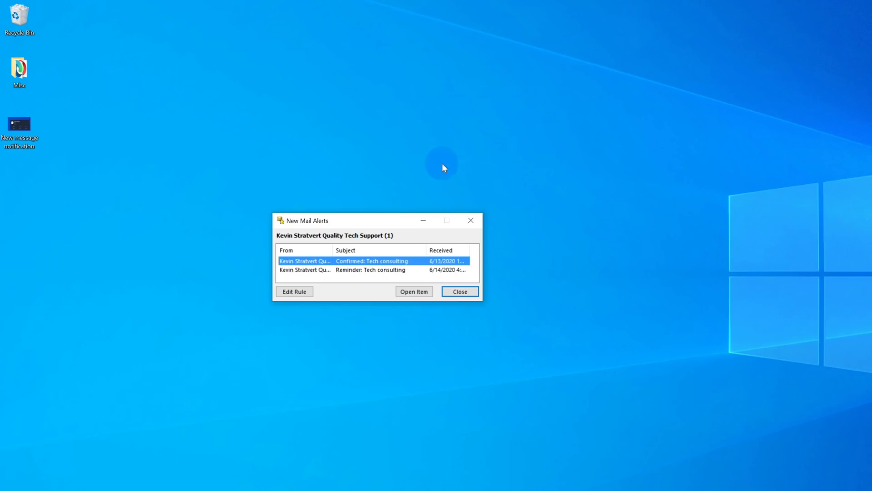
mouse_move(368, 223)
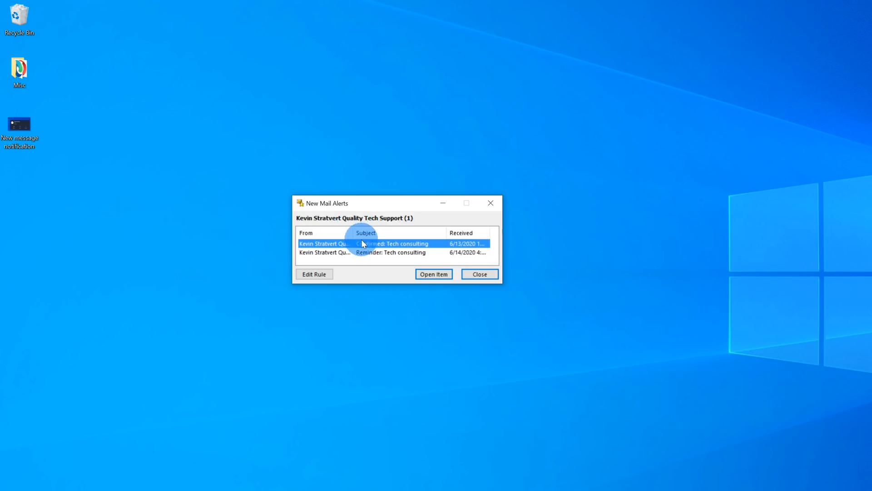
mouse_move(369, 255)
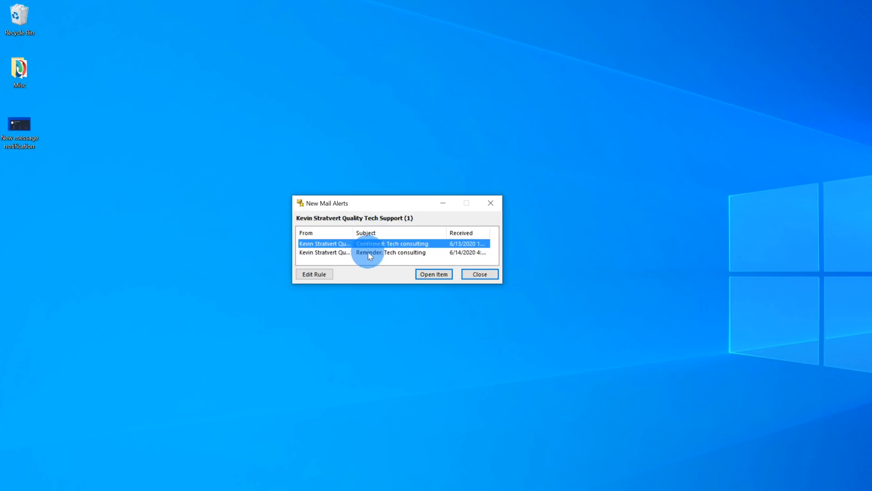
mouse_move(372, 254)
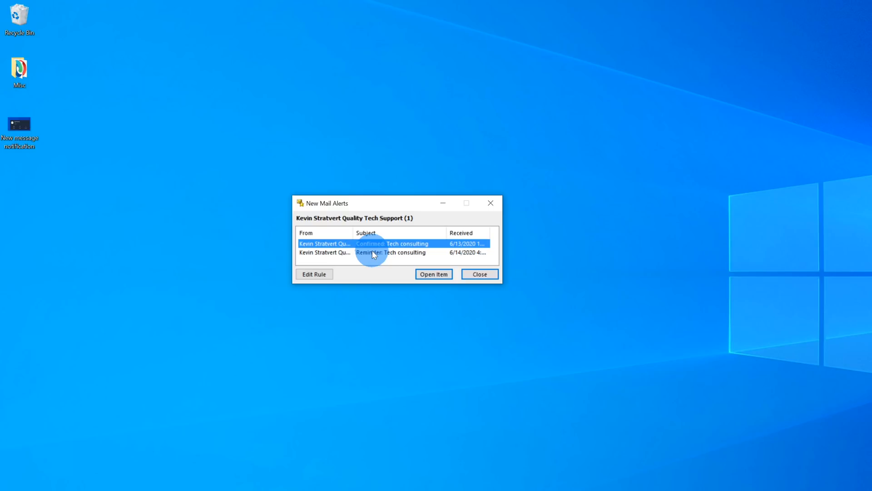
left_click(433, 274)
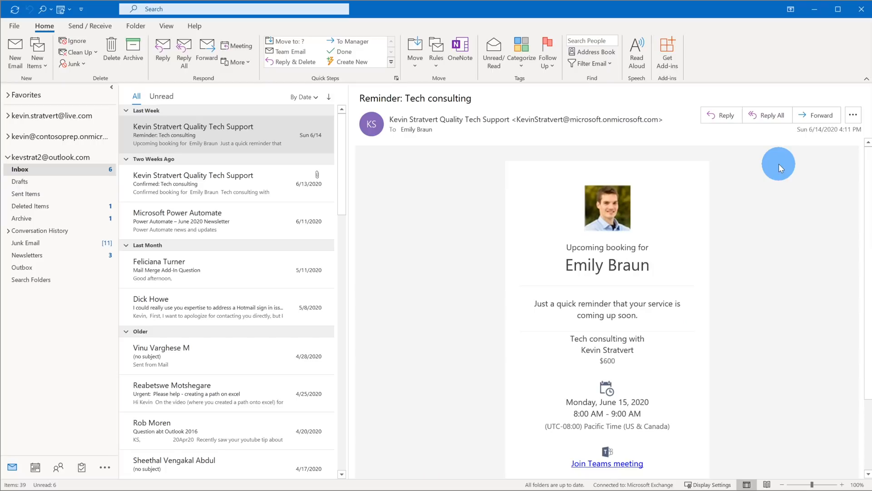
mouse_move(773, 166)
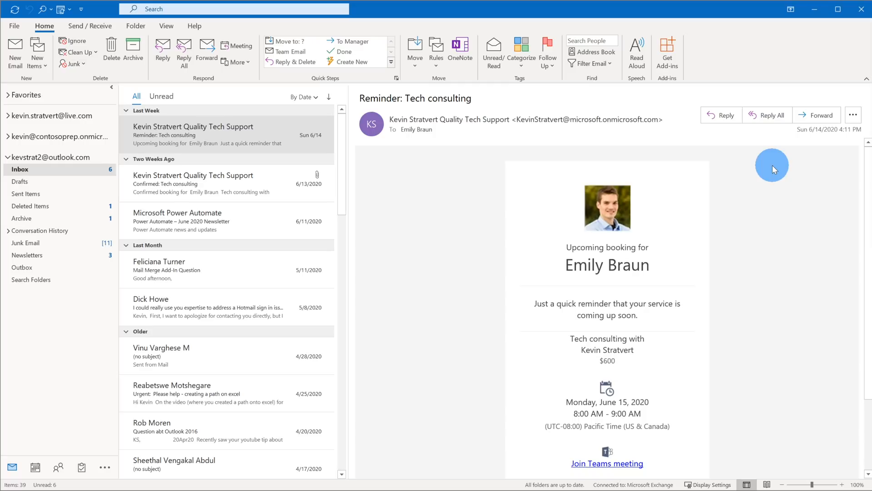
mouse_move(766, 188)
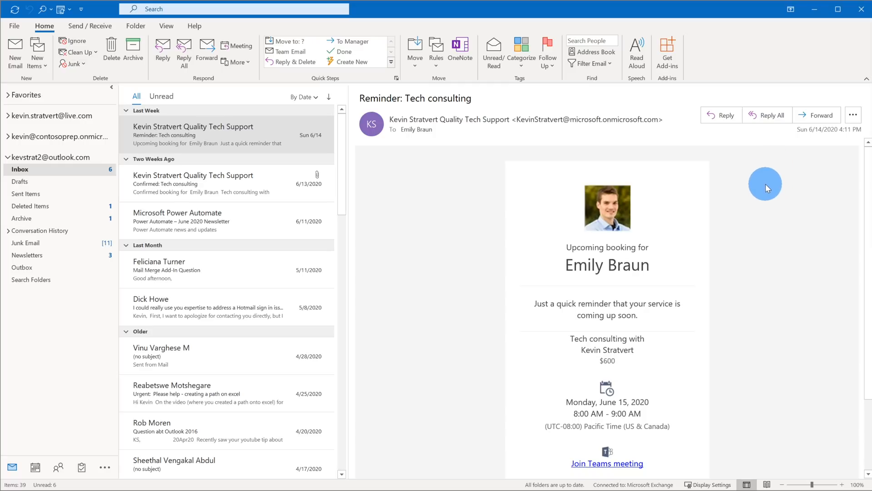
mouse_move(106, 78)
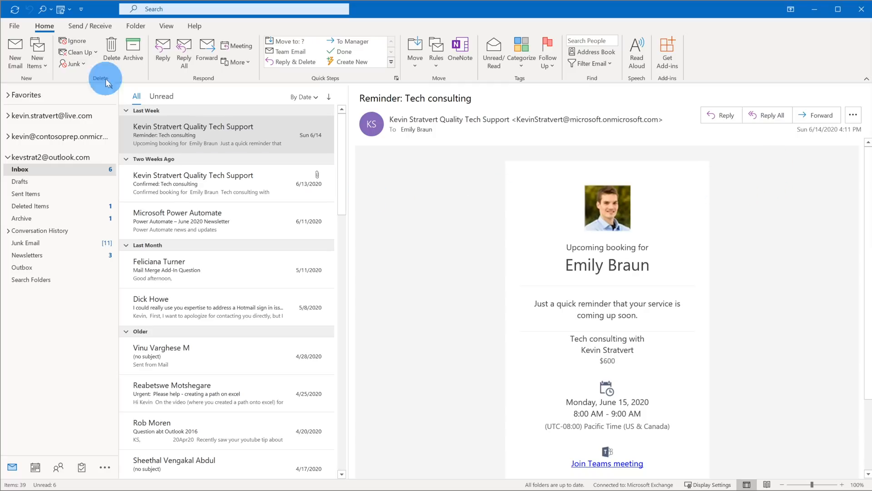
mouse_move(44, 26)
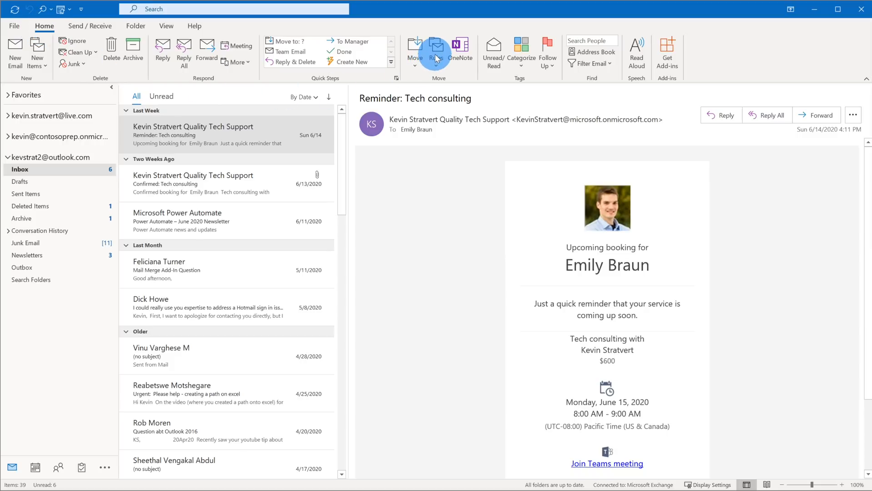
Start another new rule from the tech consulting reminder via Rules > Create Rule
left_click(437, 50)
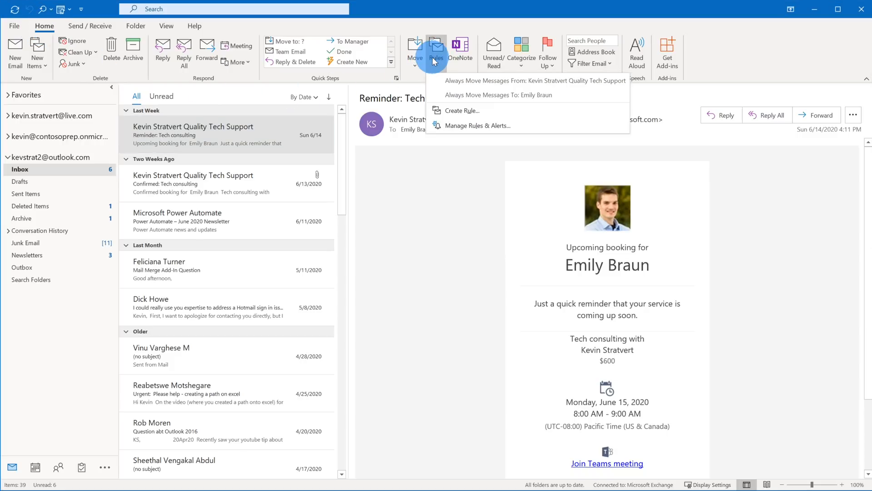
left_click(475, 117)
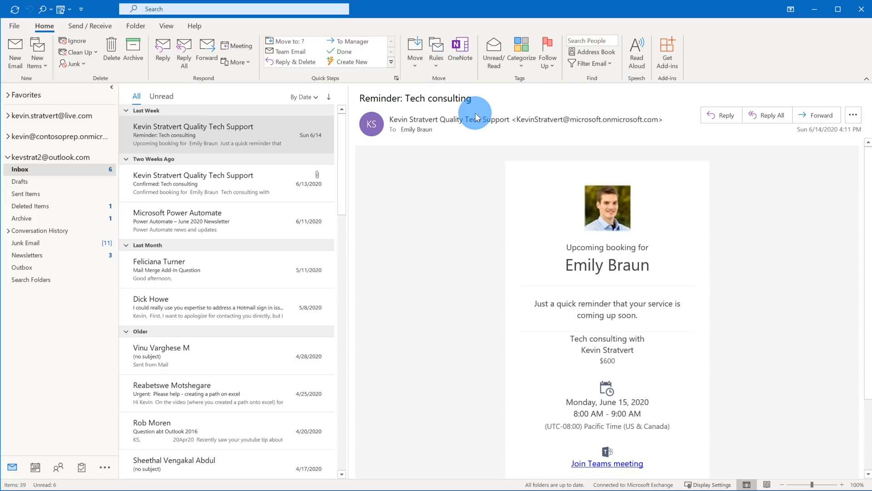
Reach the full Rules Wizard conditions list through Advanced Options
left_click(436, 52)
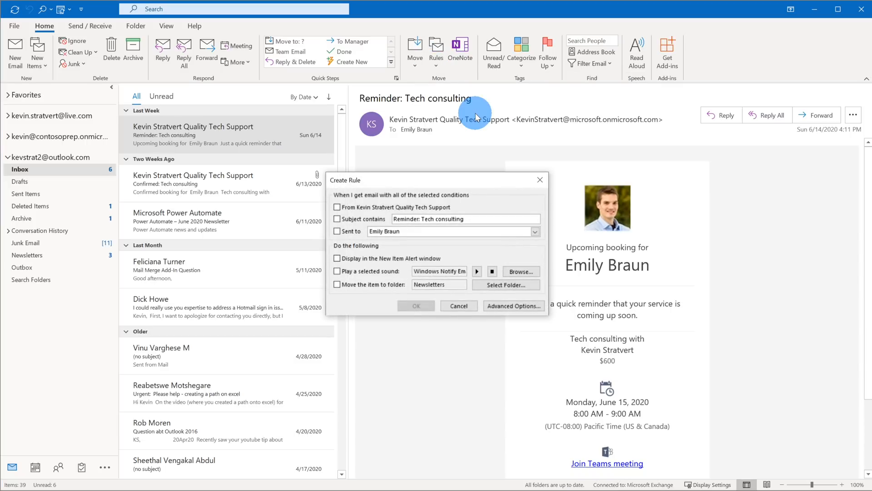
mouse_move(453, 136)
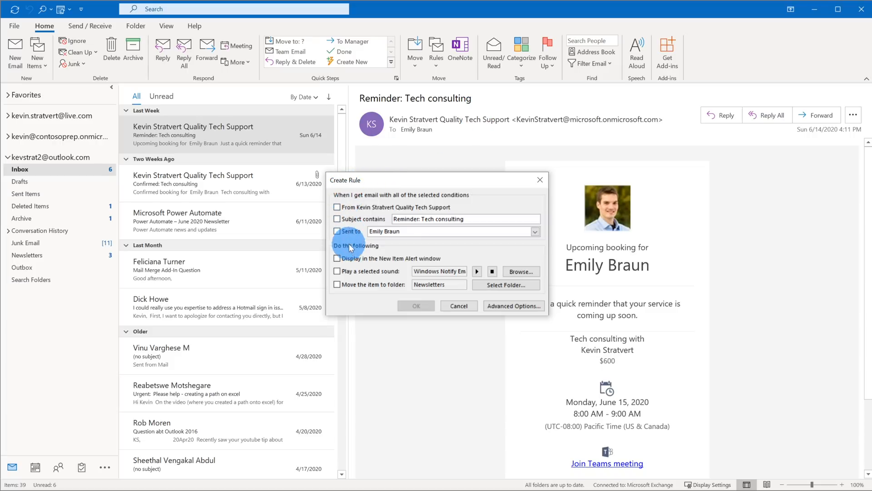
mouse_move(349, 278)
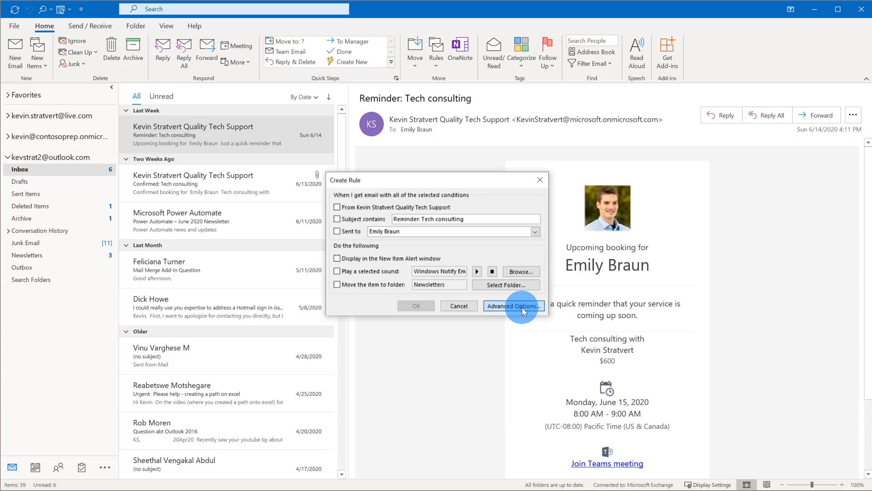
left_click(511, 307)
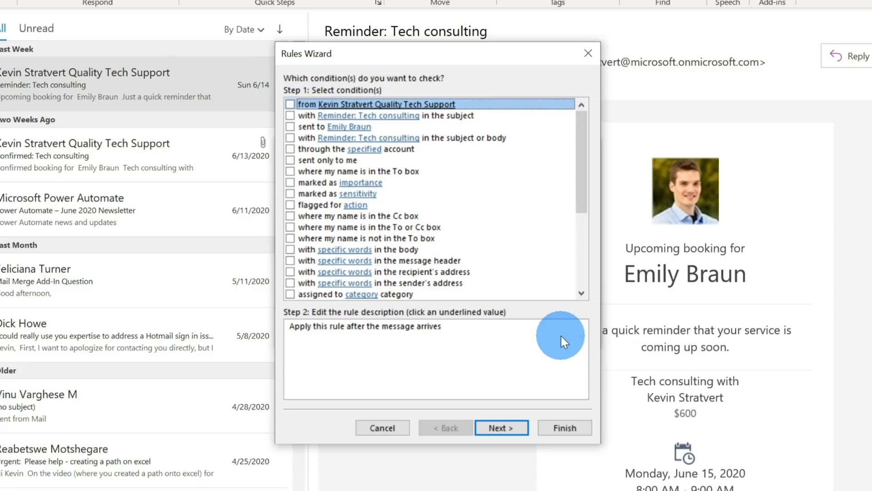
mouse_move(545, 324)
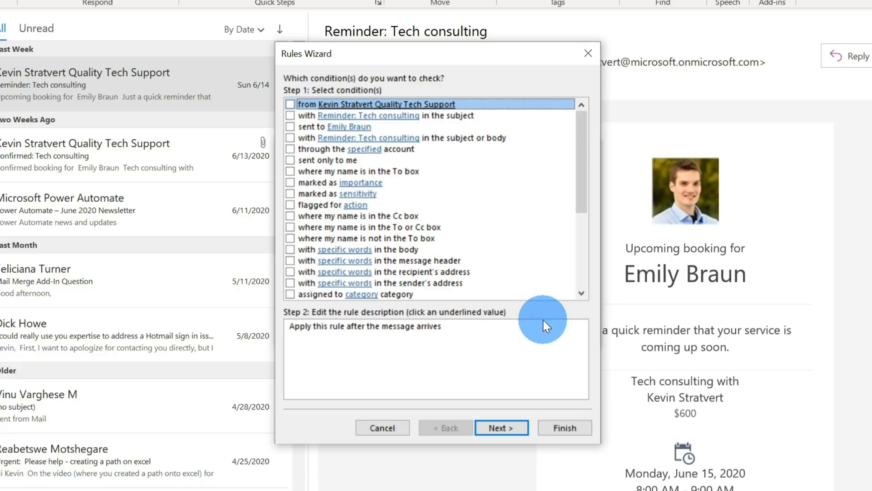
mouse_move(551, 293)
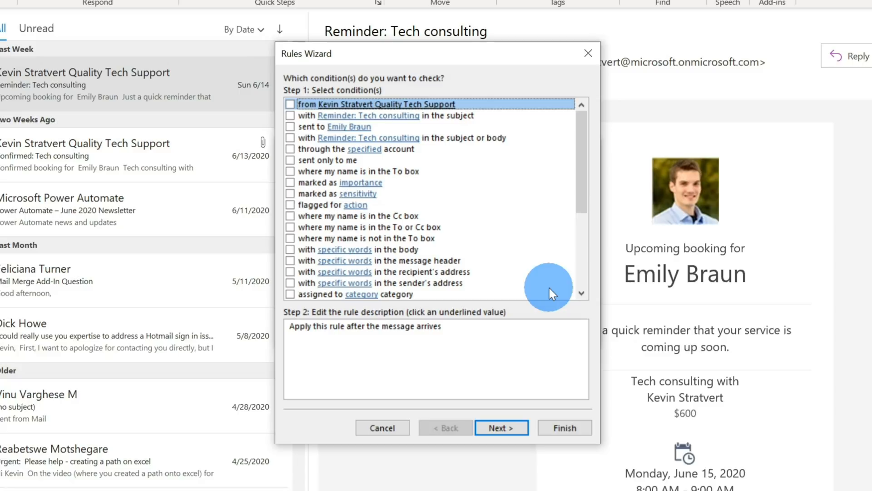
mouse_move(301, 88)
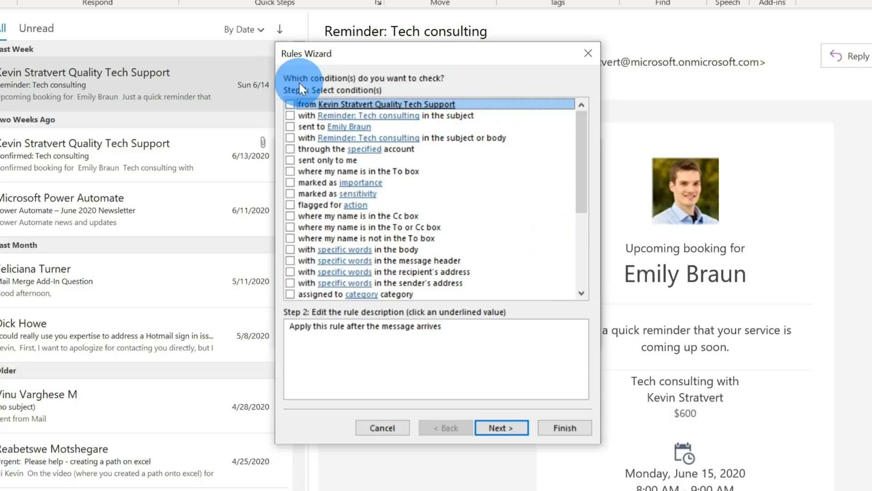
mouse_move(435, 89)
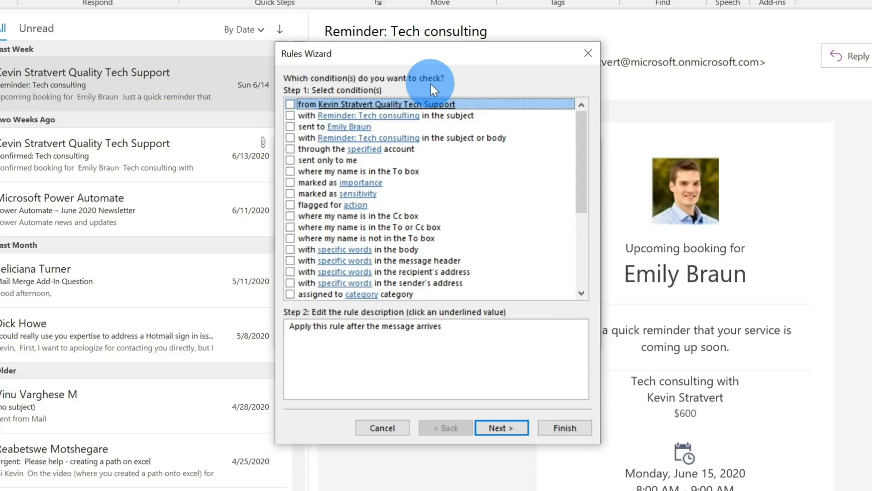
mouse_move(424, 88)
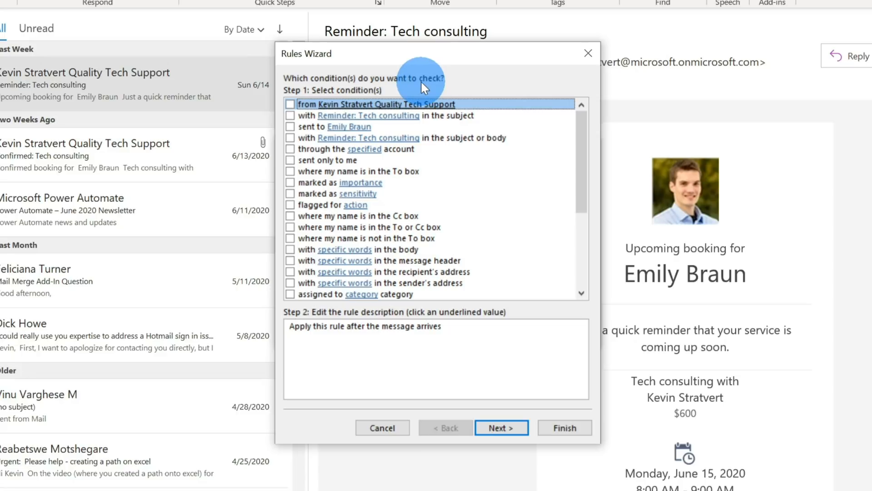
mouse_move(375, 94)
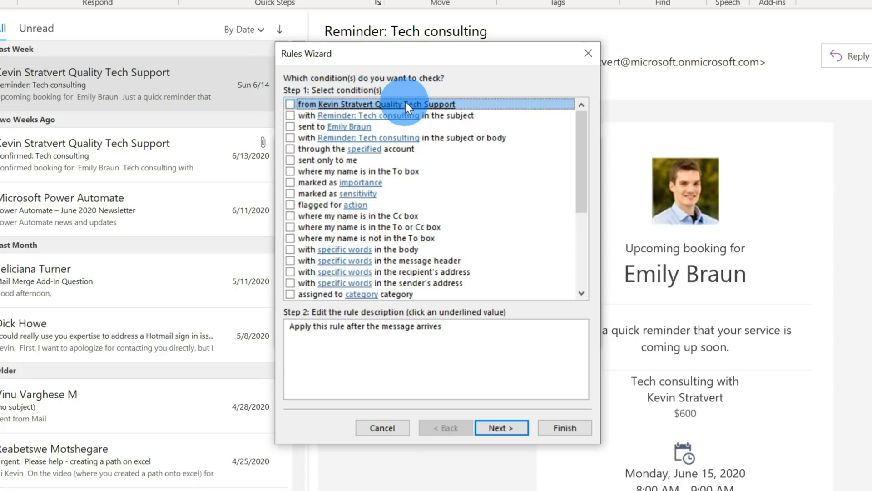
mouse_move(417, 118)
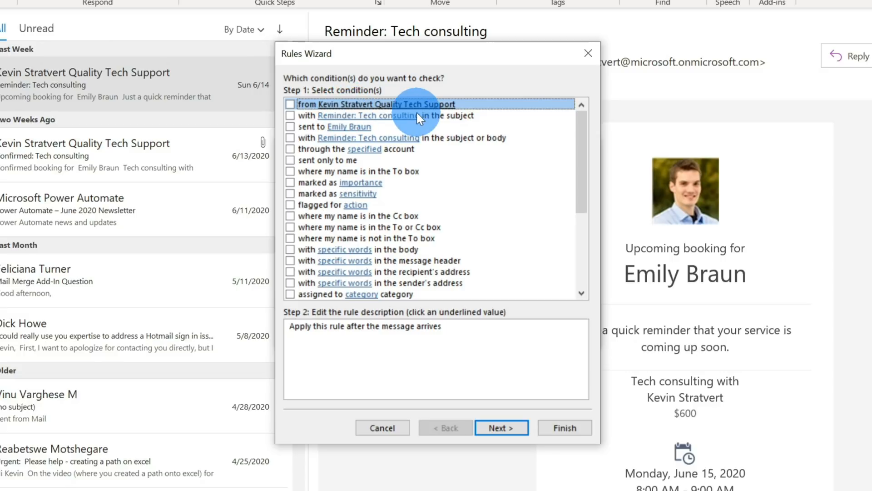
mouse_move(356, 136)
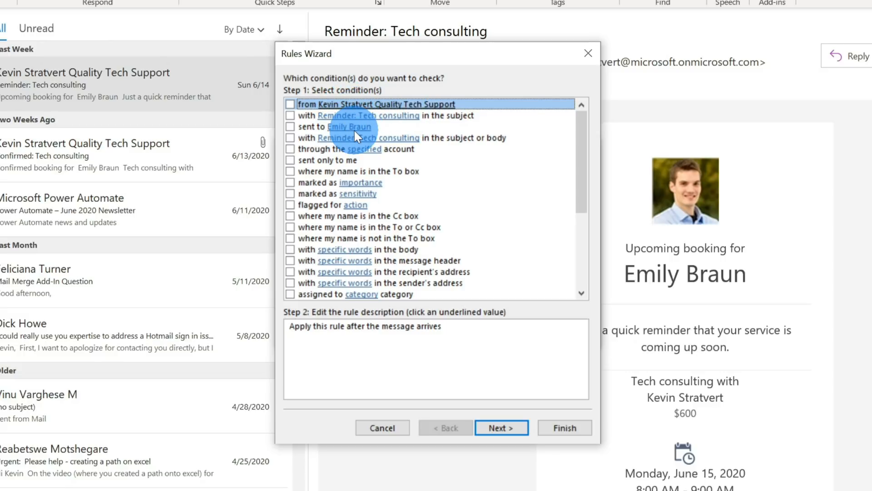
mouse_move(309, 191)
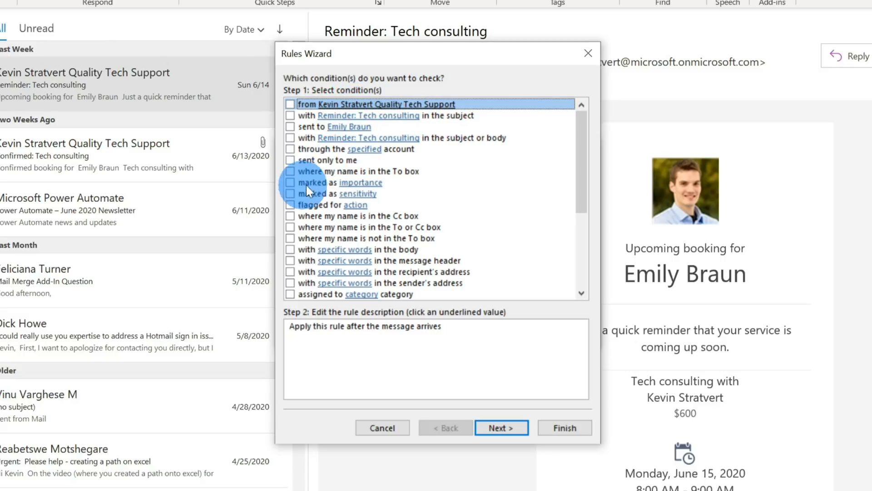
Set the rule condition to messages marked as High importance
left_click(289, 183)
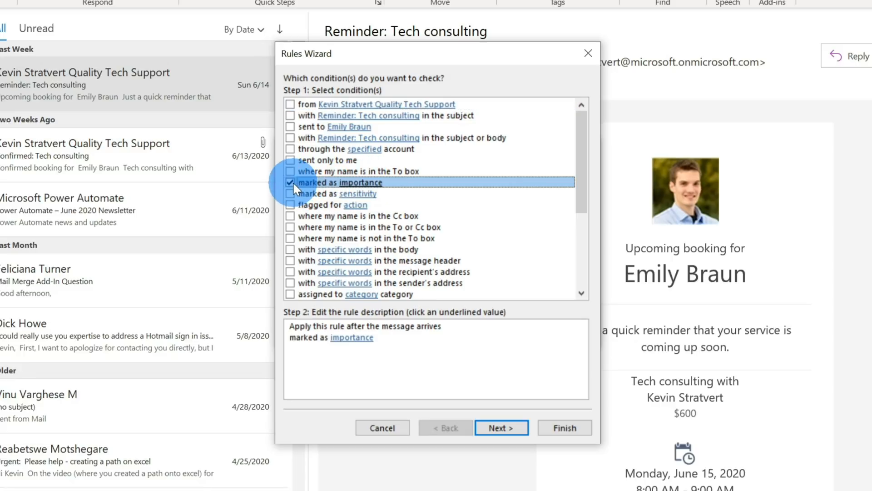
left_click(348, 337)
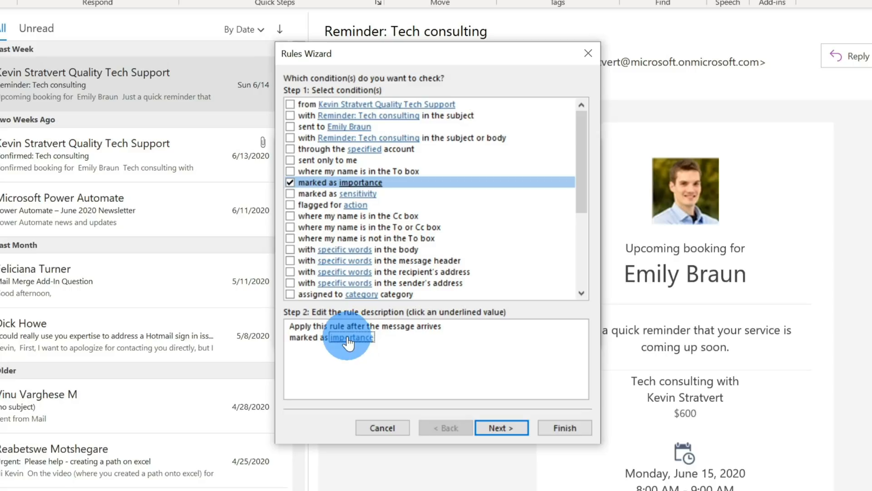
left_click(351, 337)
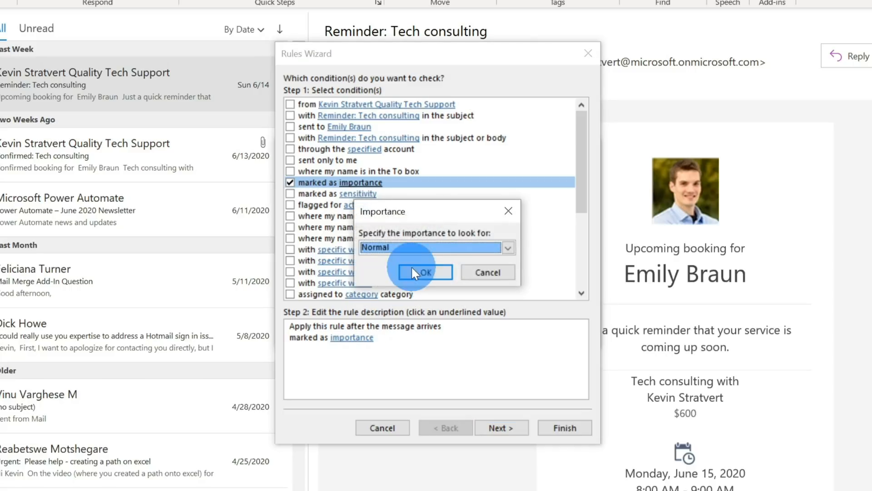
left_click(507, 247)
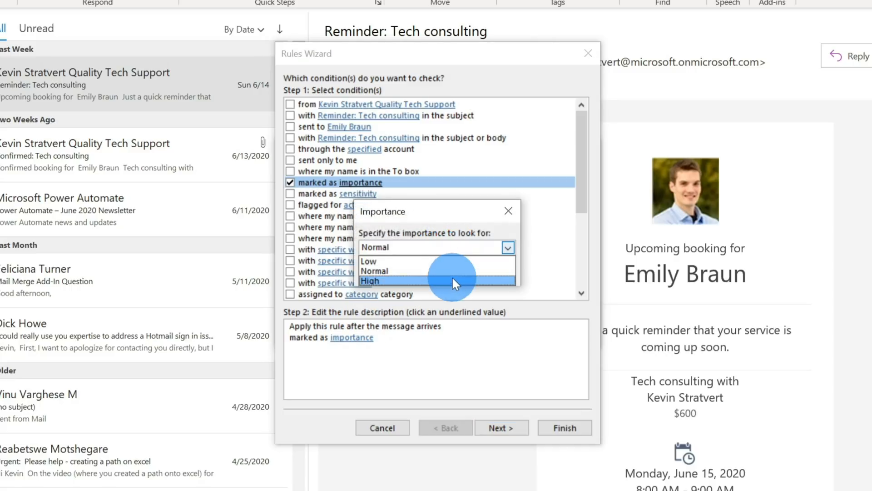
mouse_move(464, 283)
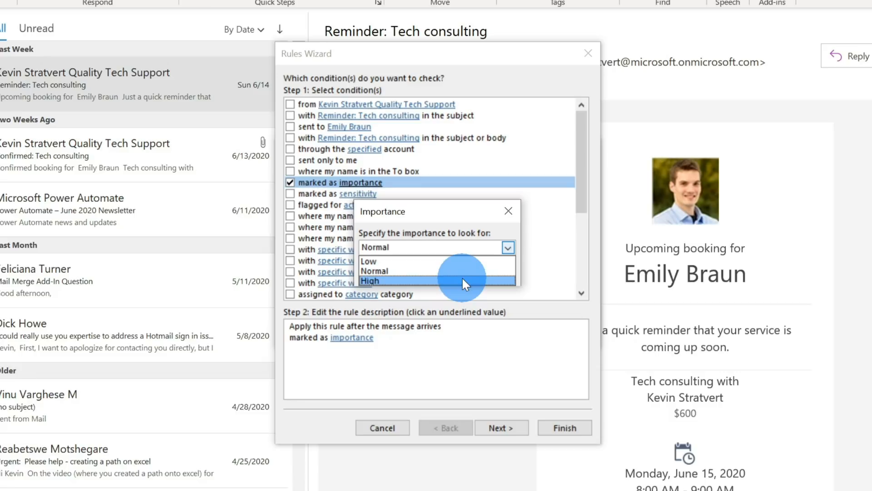
left_click(369, 281)
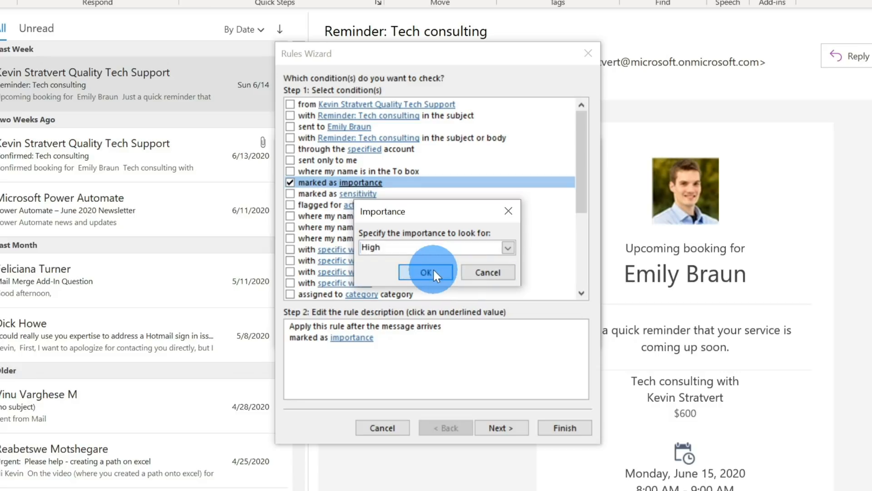
left_click(427, 272)
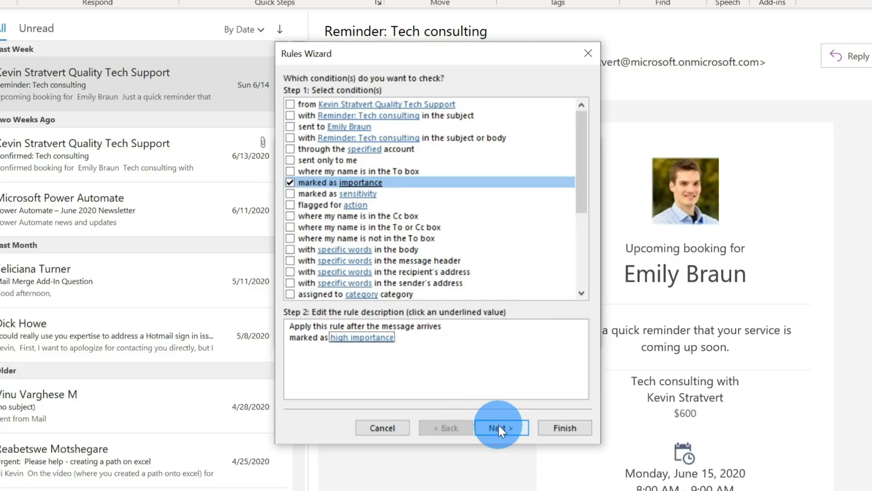
Make the rule's action 'print it' for matching high-importance messages
left_click(500, 427)
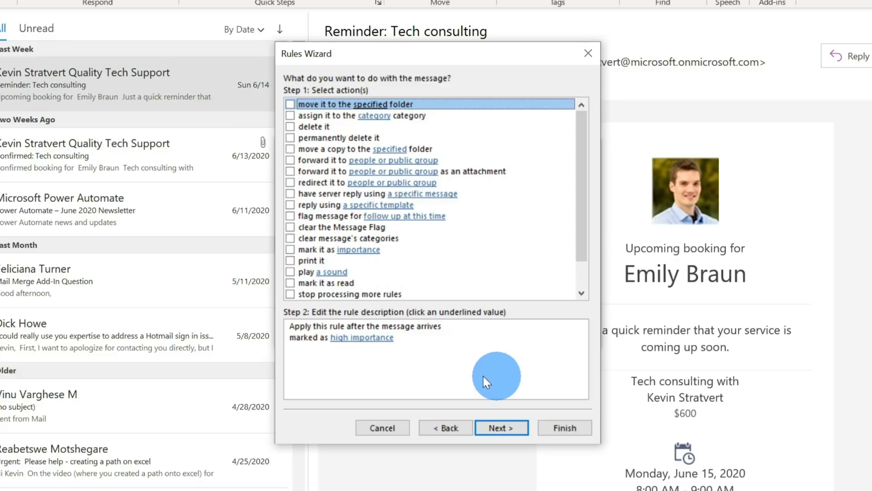
mouse_move(484, 298)
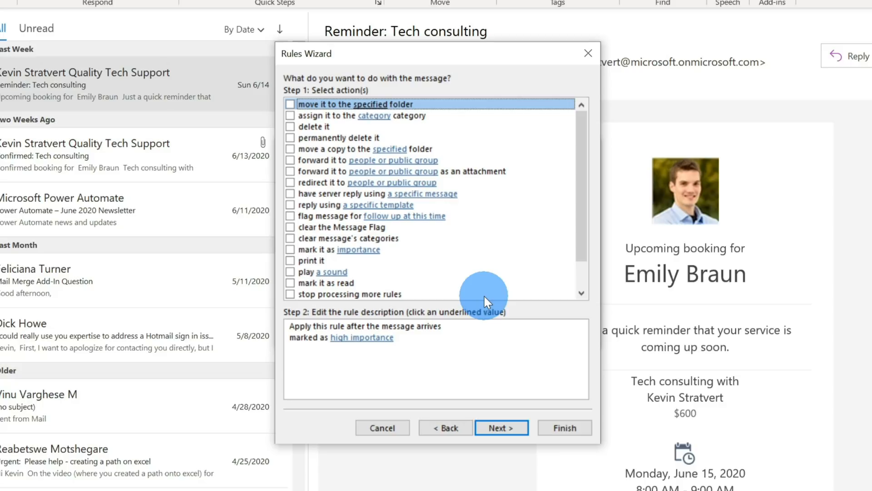
mouse_move(370, 123)
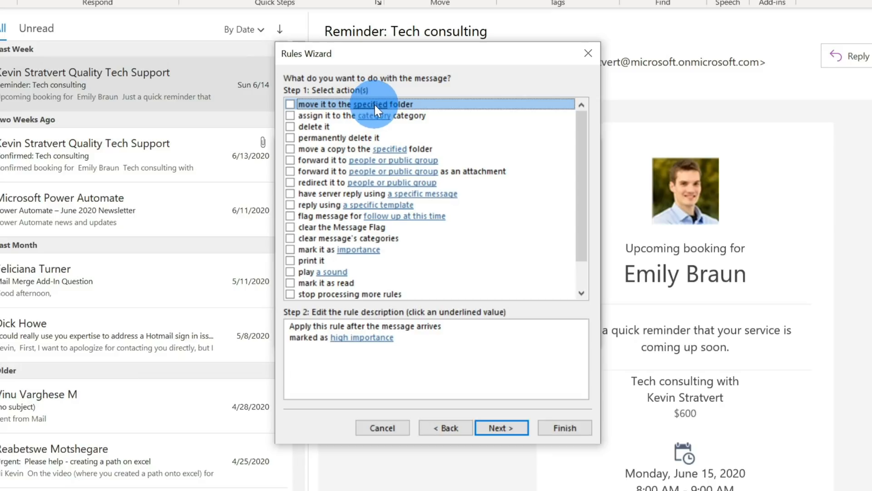
mouse_move(412, 133)
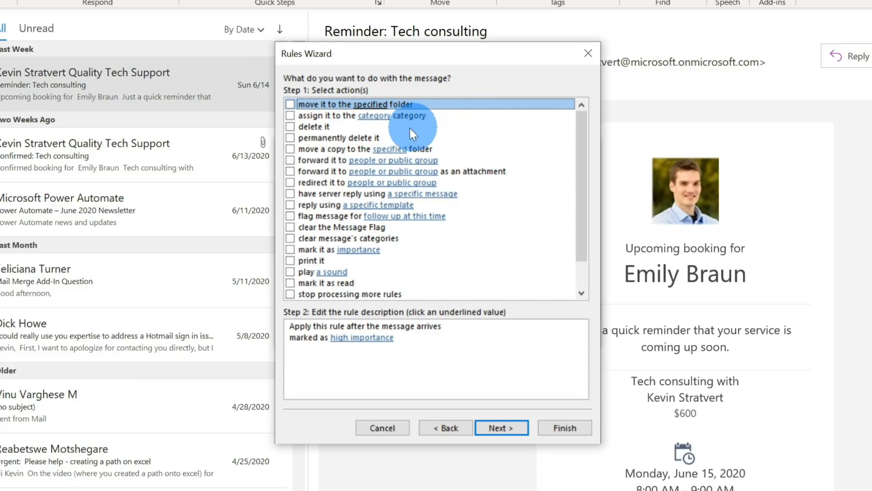
mouse_move(470, 136)
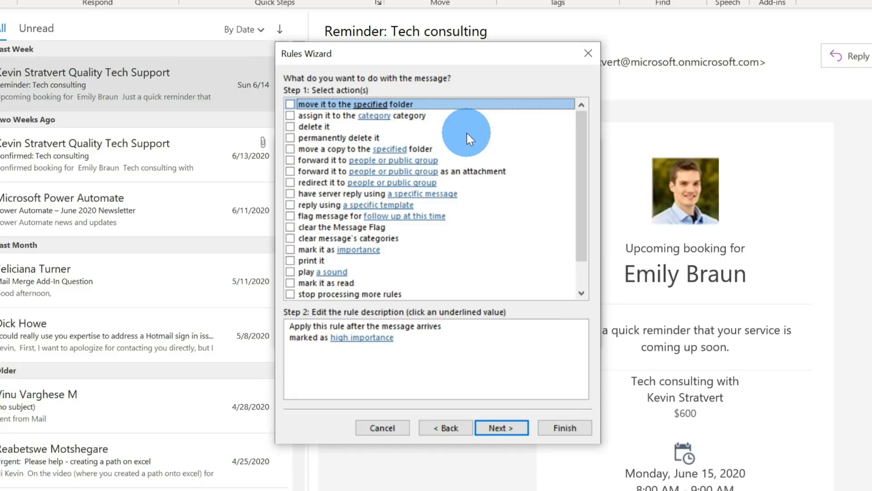
mouse_move(465, 163)
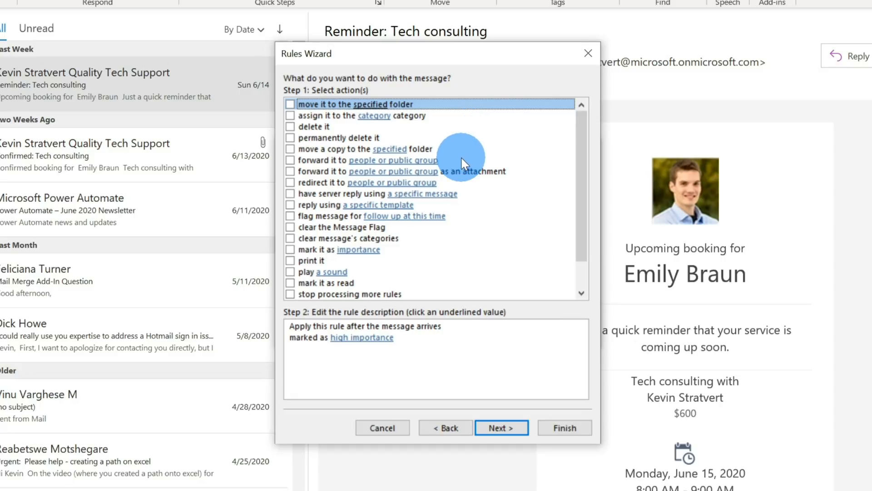
mouse_move(434, 219)
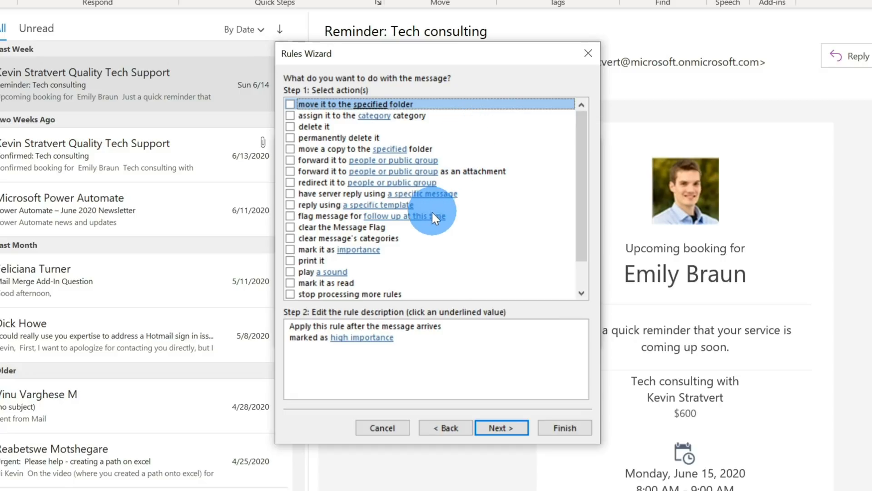
left_click(290, 261)
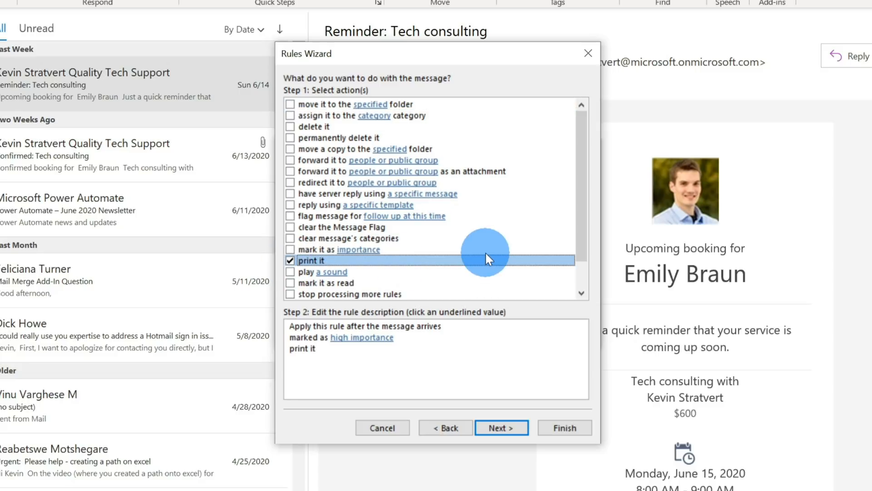
mouse_move(494, 254)
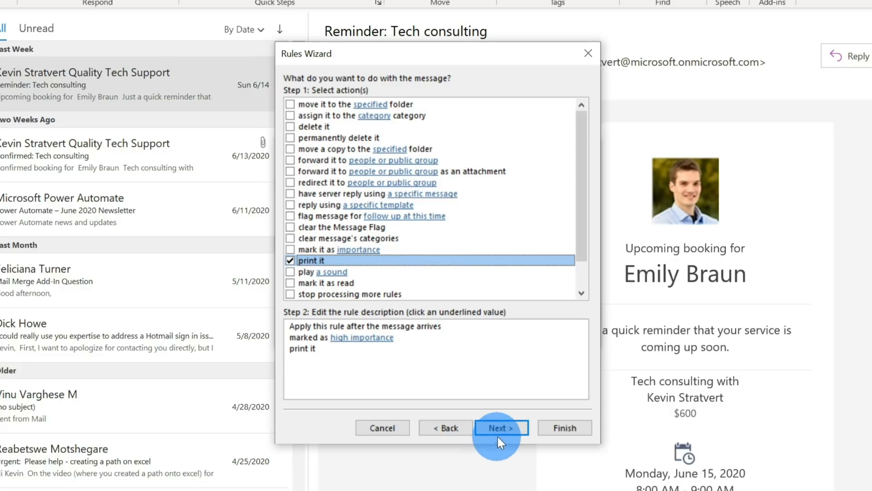
Add the exception 'except where my name is in the Cc box'
left_click(500, 427)
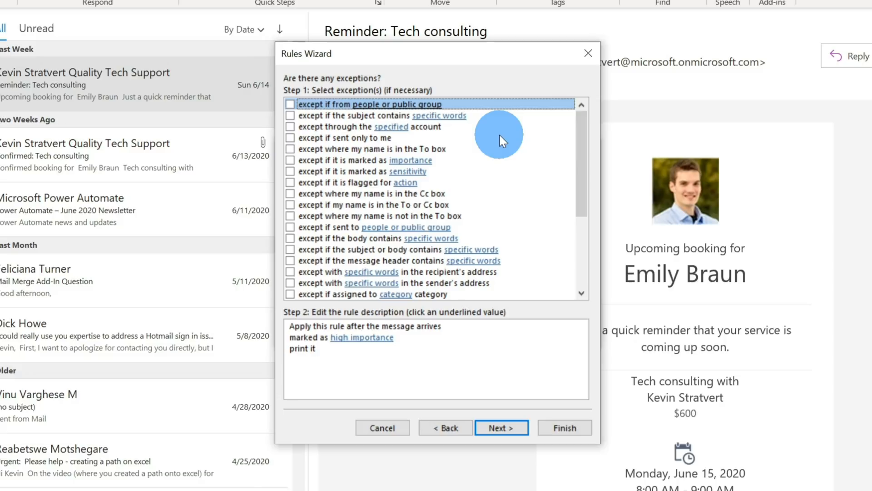
mouse_move(293, 207)
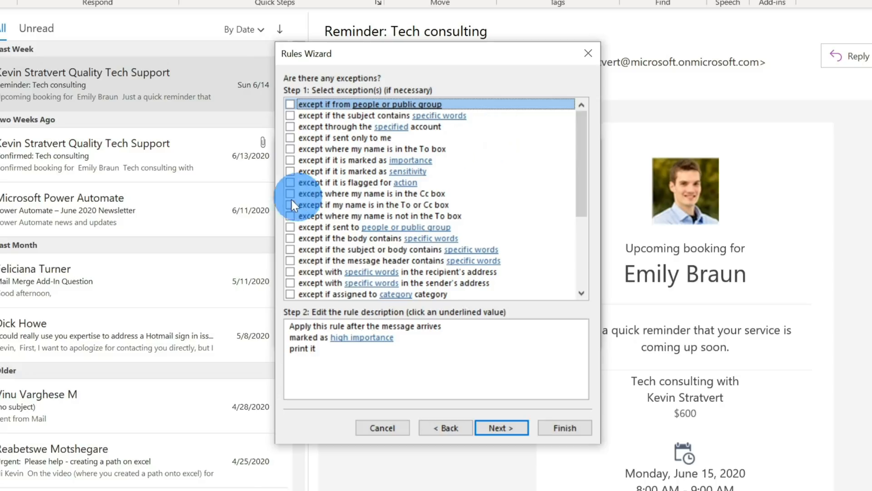
left_click(291, 193)
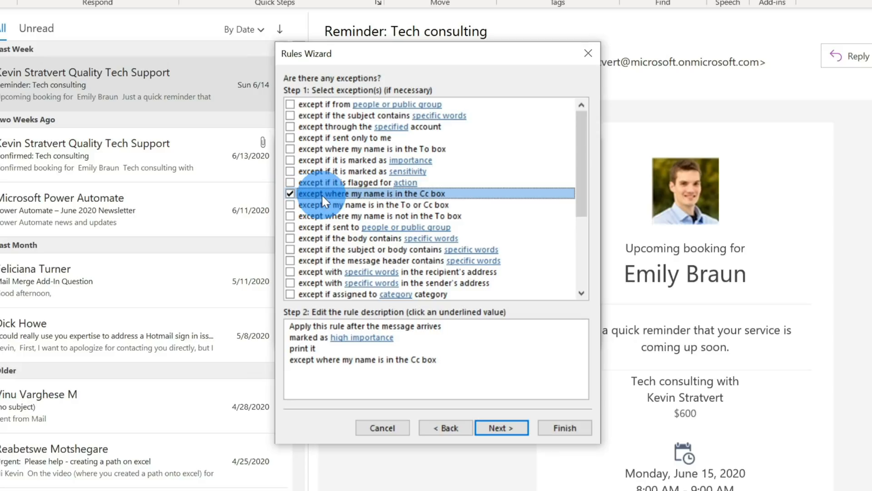
mouse_move(351, 197)
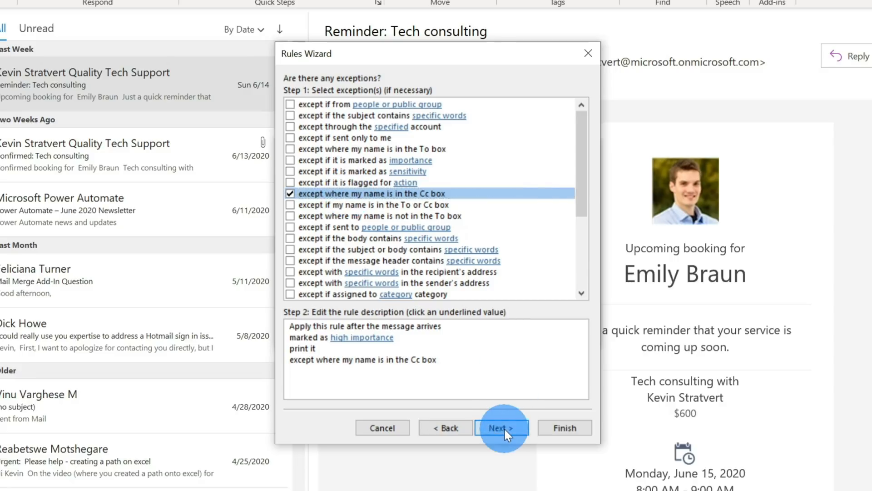
Advance to the final setup page with the rule named 'high importance' and turned on
left_click(501, 427)
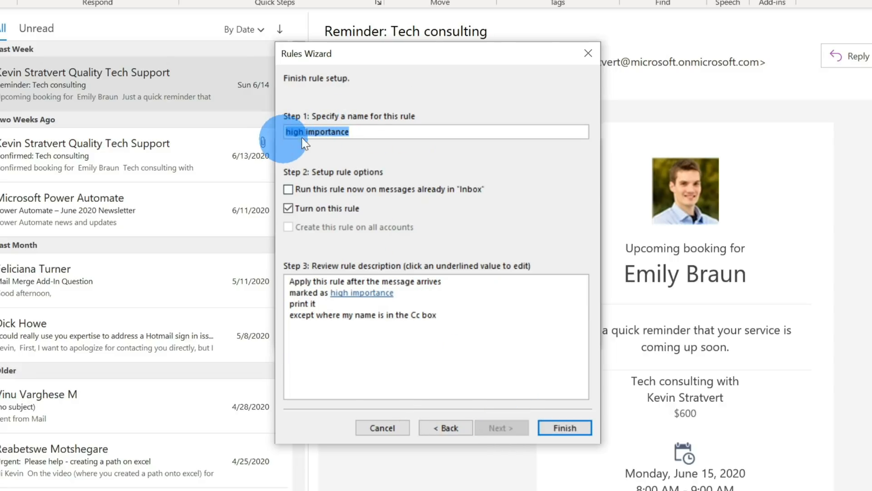
mouse_move(406, 127)
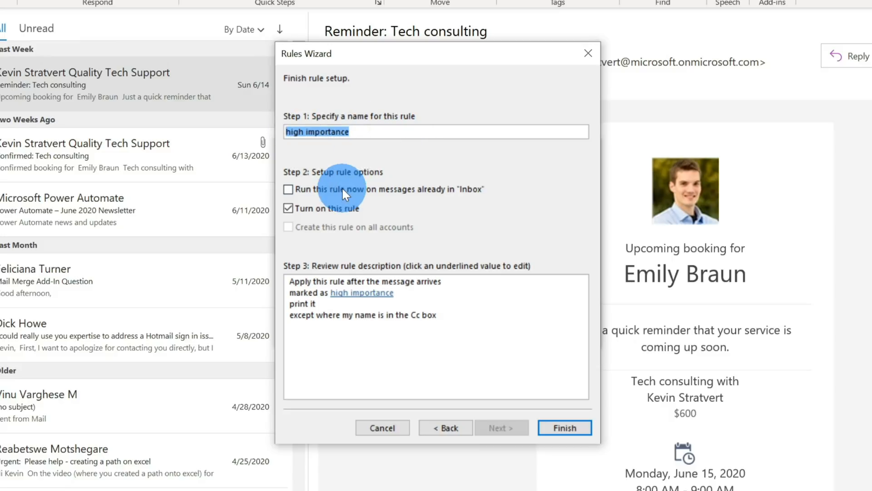
mouse_move(183, 442)
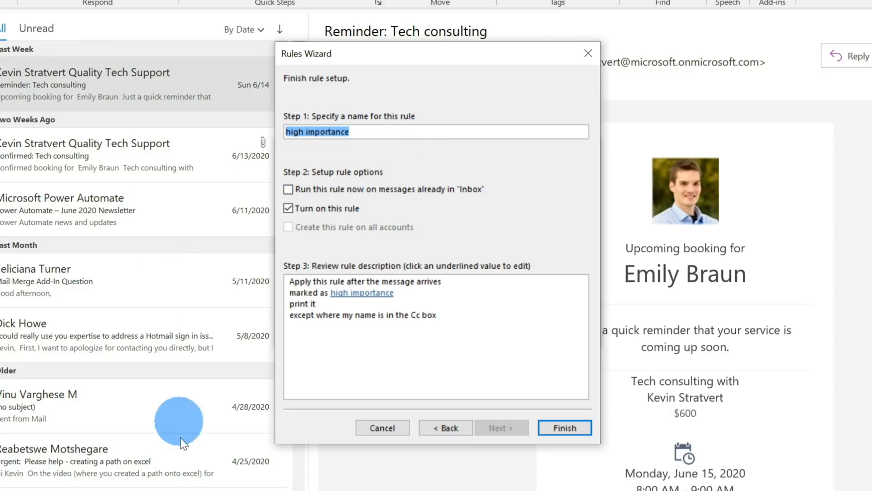
mouse_move(172, 470)
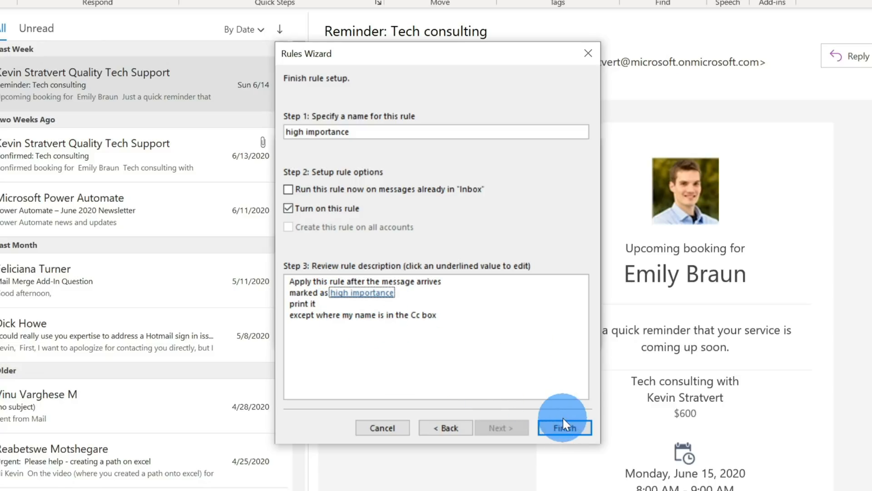
Finish the high importance rule and acknowledge the Outlook-only warning
left_click(564, 427)
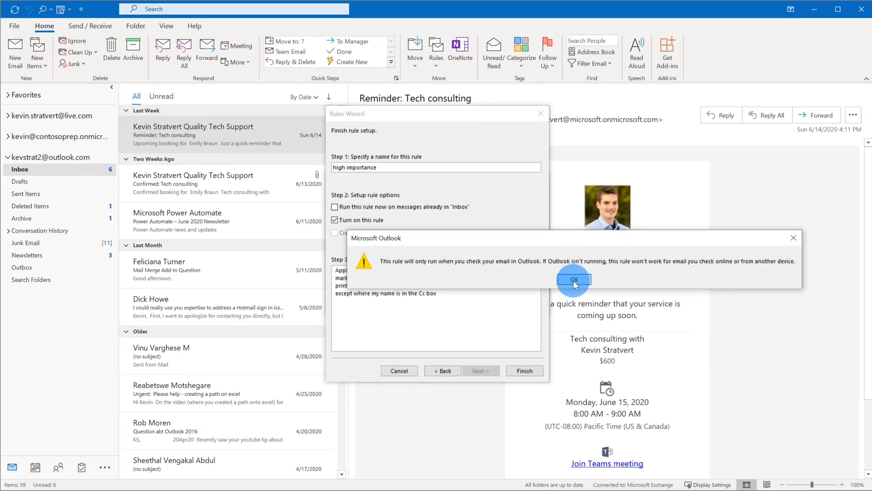
mouse_move(608, 239)
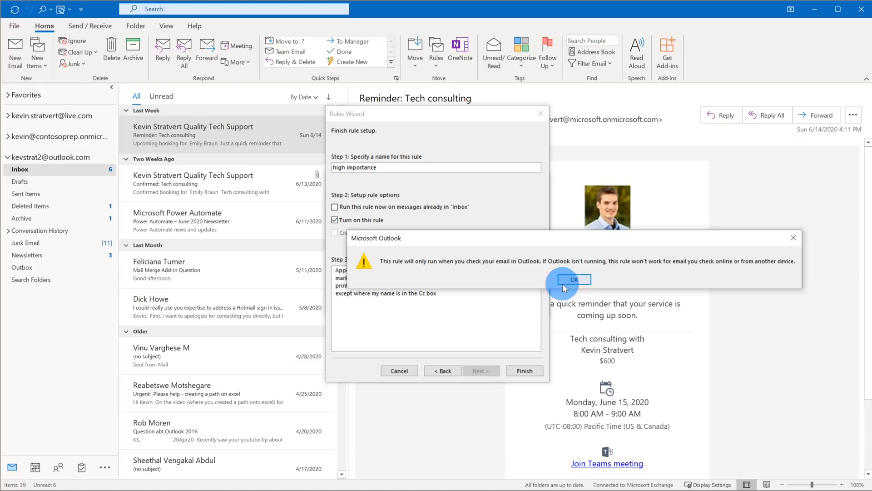
left_click(574, 279)
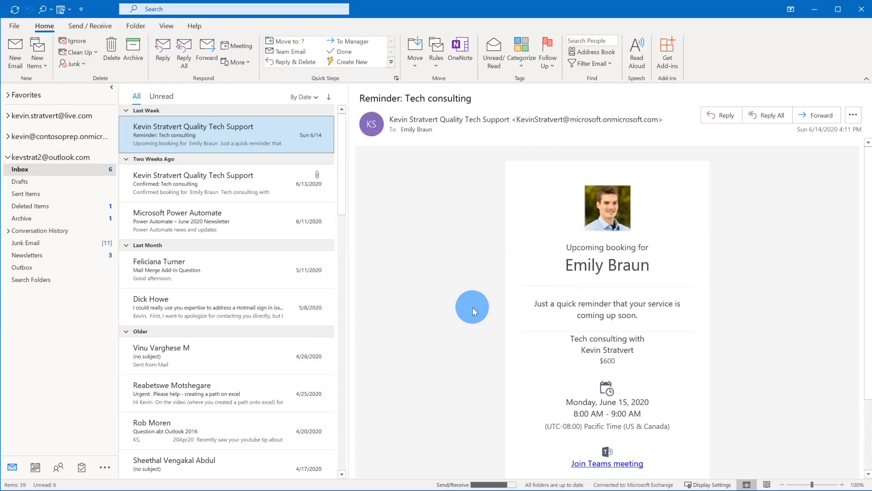
mouse_move(467, 310)
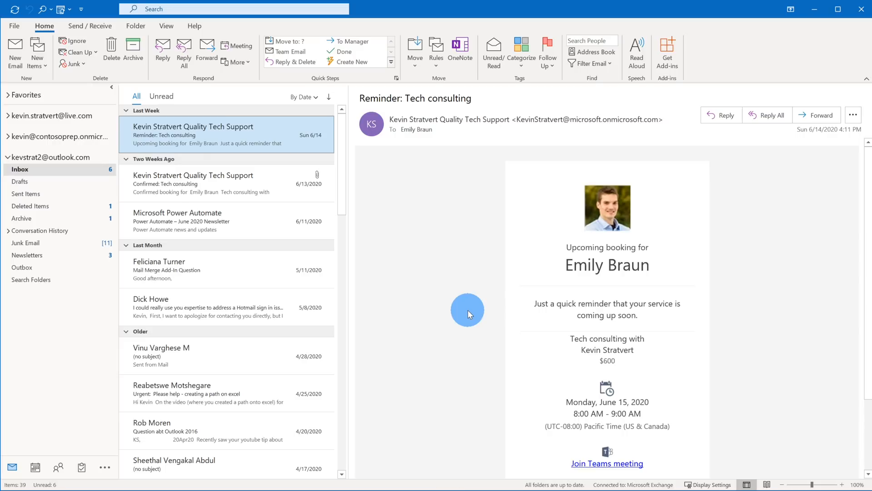